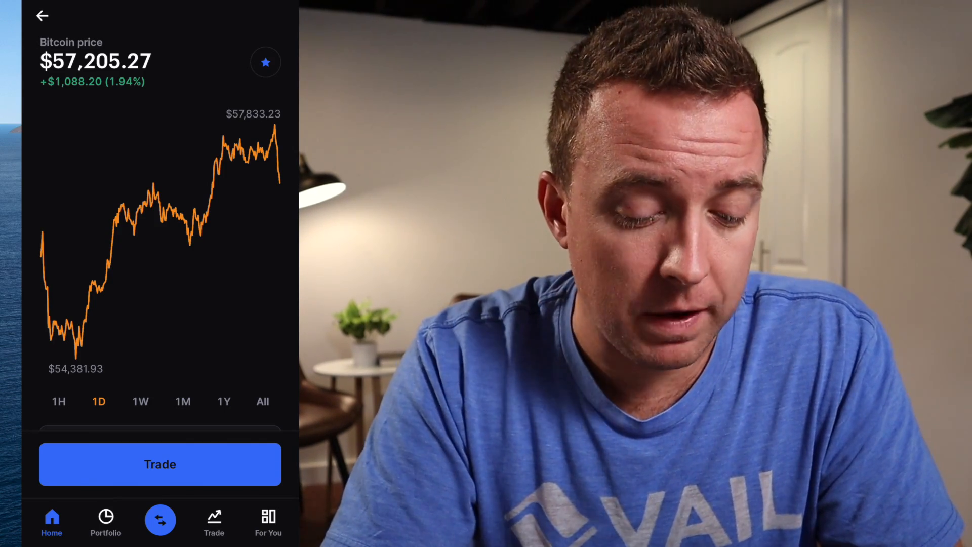
Open the Coinbase BTC Wallet and start a bitcoin send.
{"action": "scroll", "scroll_direction": "down", "scroll_amount": 3}
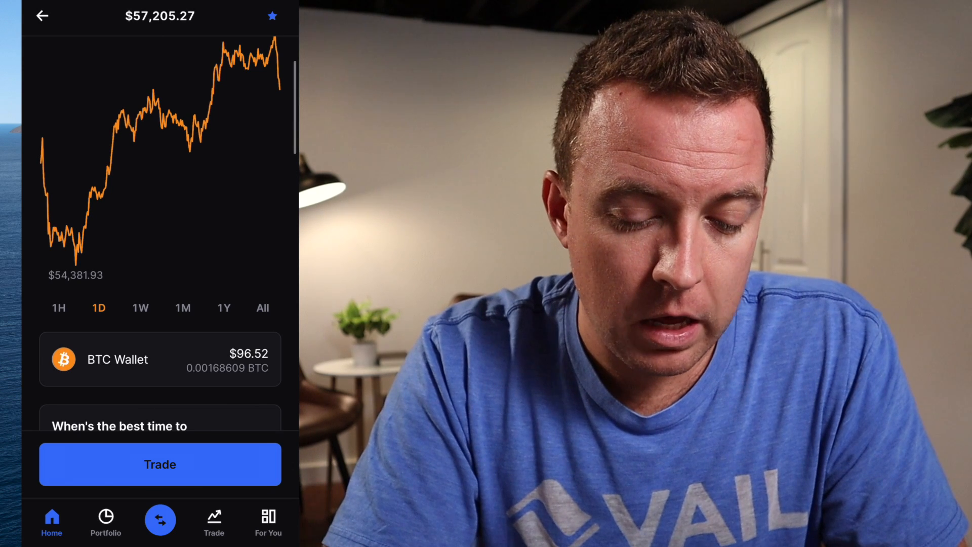
{"action": "left_click", "coordinate": [160, 359]}
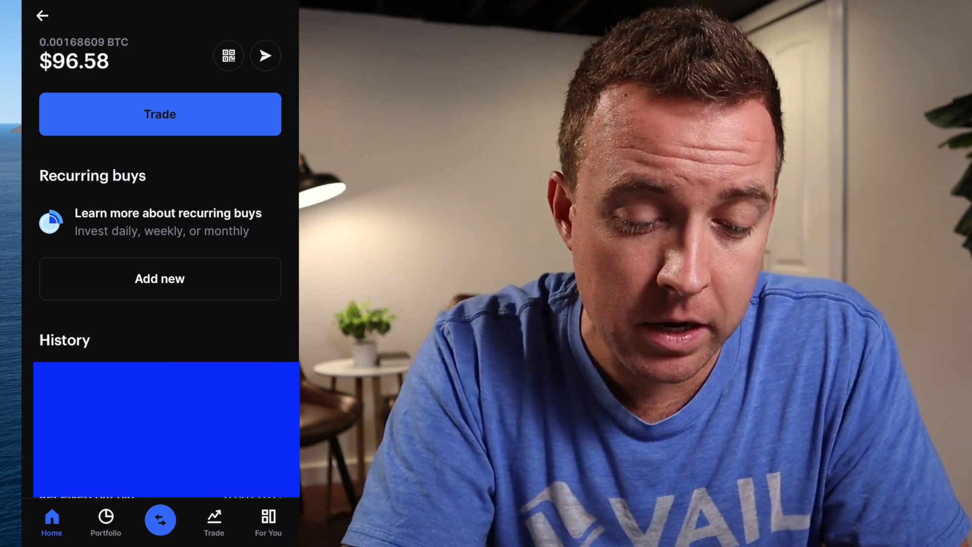
{"action": "left_click", "coordinate": [160, 114]}
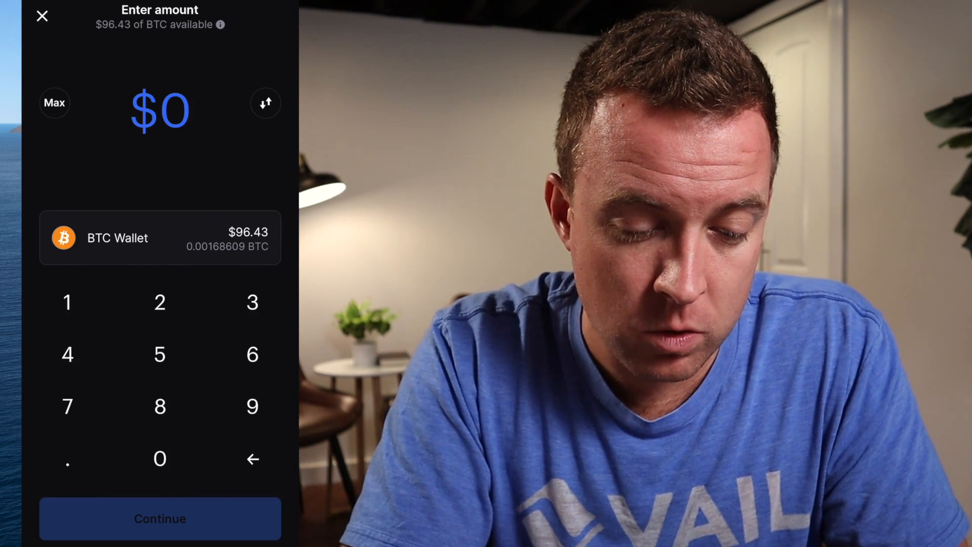
Enter the full $96.43 BTC balance with Max and continue to the recipient screen.
{"action": "left_click", "coordinate": [54, 103]}
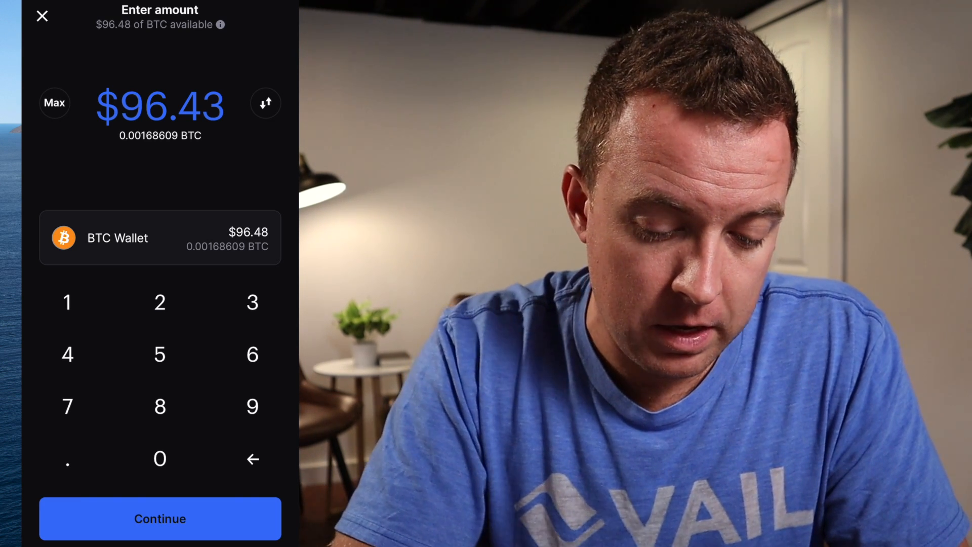
{"action": "left_click", "coordinate": [160, 518]}
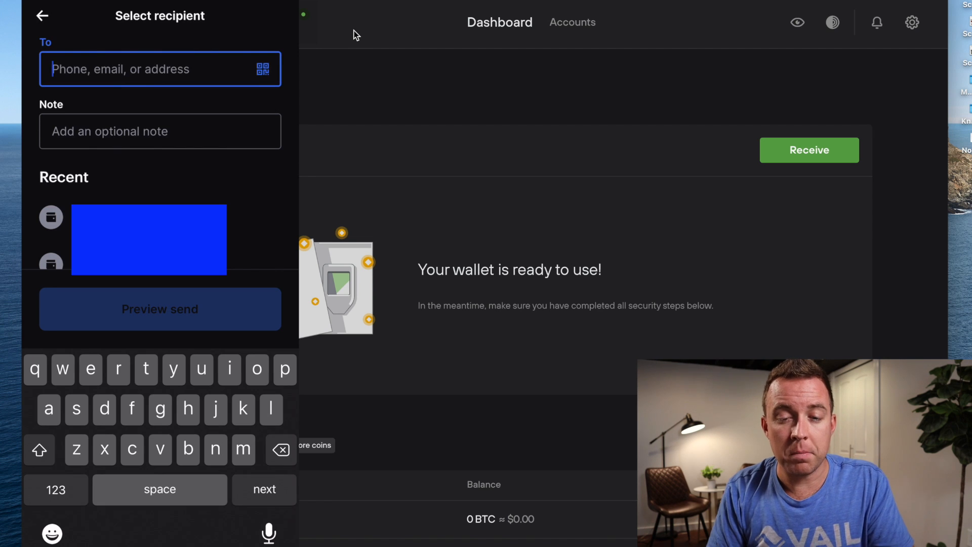
Reveal the full receiving address of Trezor Suite's Bitcoin #1 account.
{"action": "left_click", "coordinate": [42, 16]}
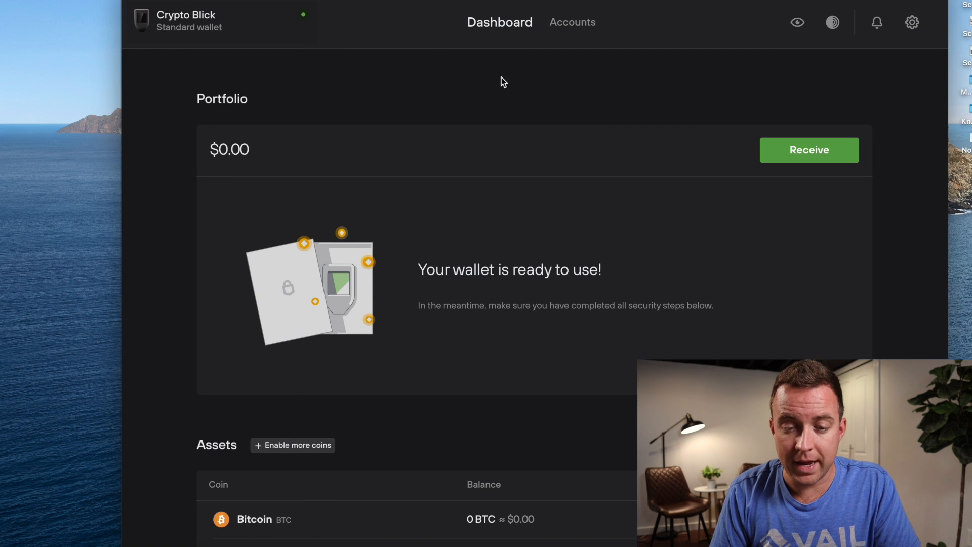
{"action": "mouse_move", "coordinate": [508, 125]}
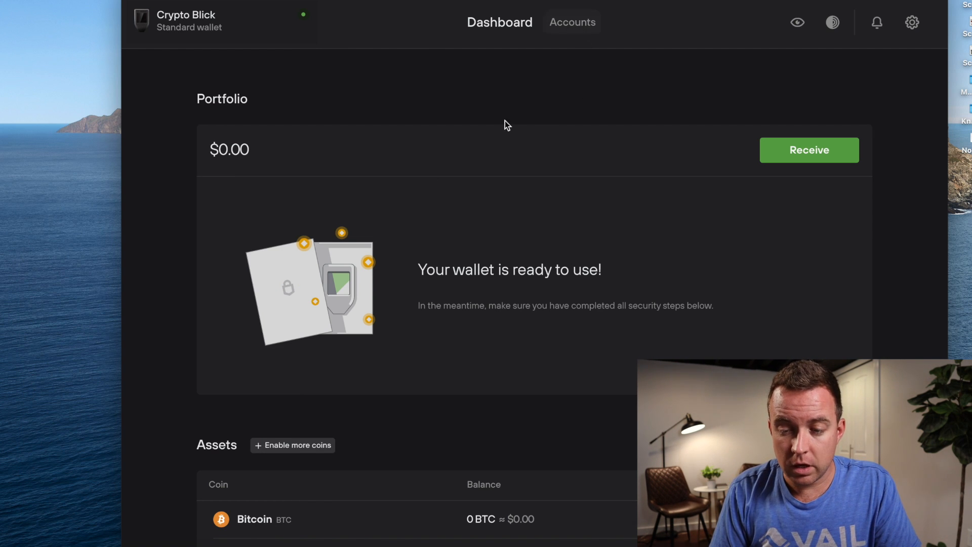
{"action": "scroll", "scroll_direction": "down", "scroll_amount": 3}
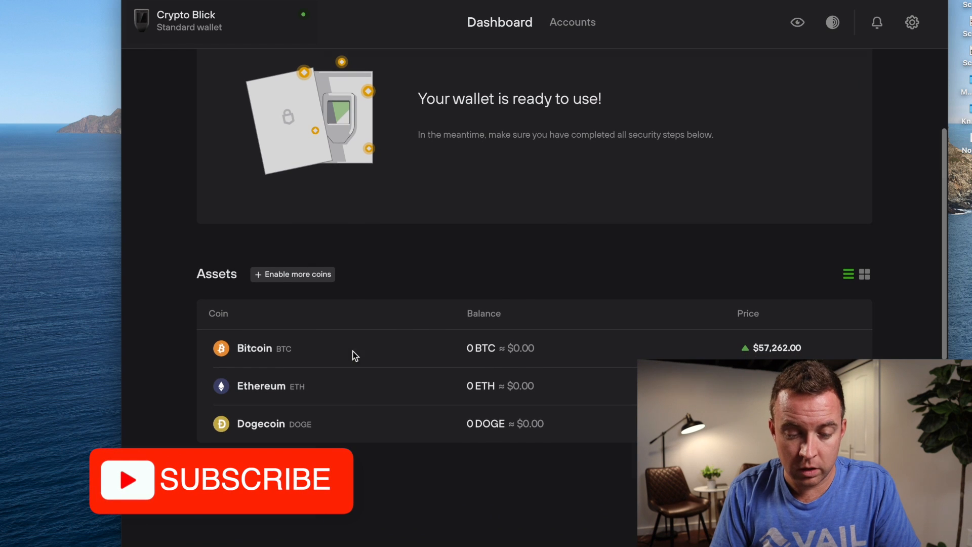
{"action": "left_click", "coordinate": [572, 22]}
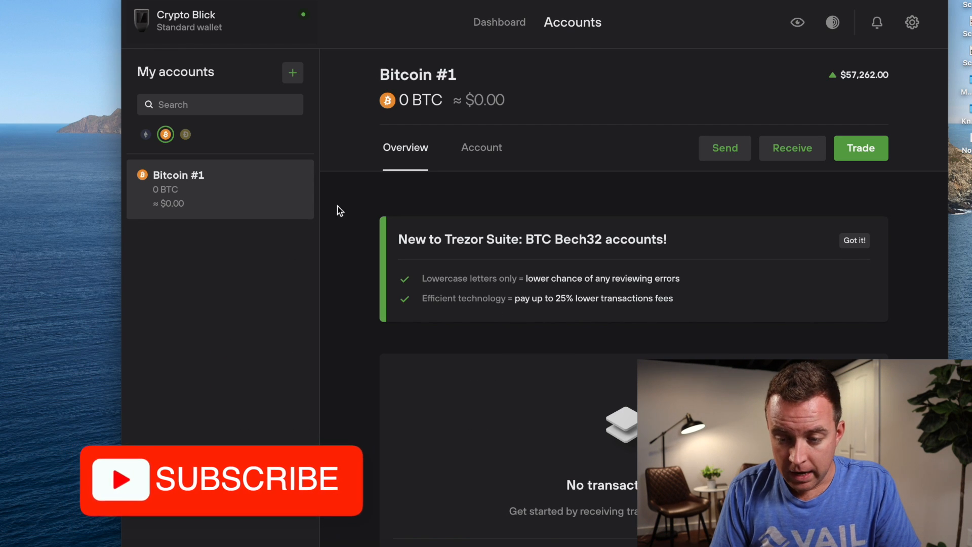
{"action": "left_click", "coordinate": [791, 149]}
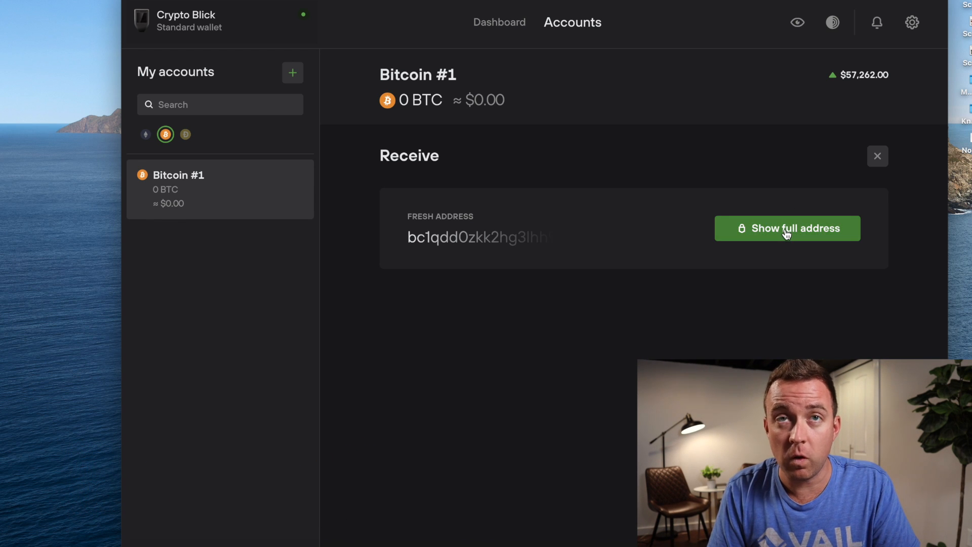
{"action": "left_click", "coordinate": [788, 227]}
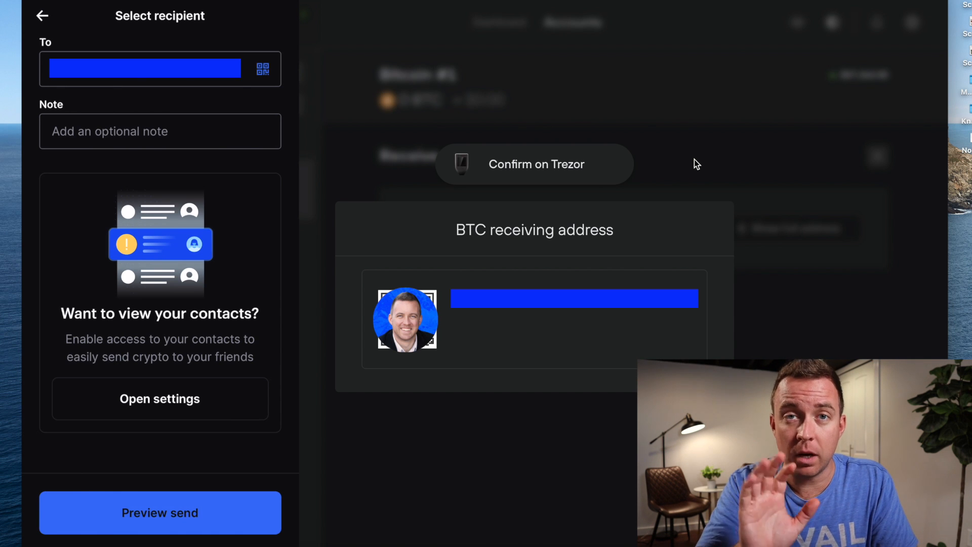
Enter the Trezor address as recipient and preview the $96.17 send.
{"action": "left_click", "coordinate": [142, 68]}
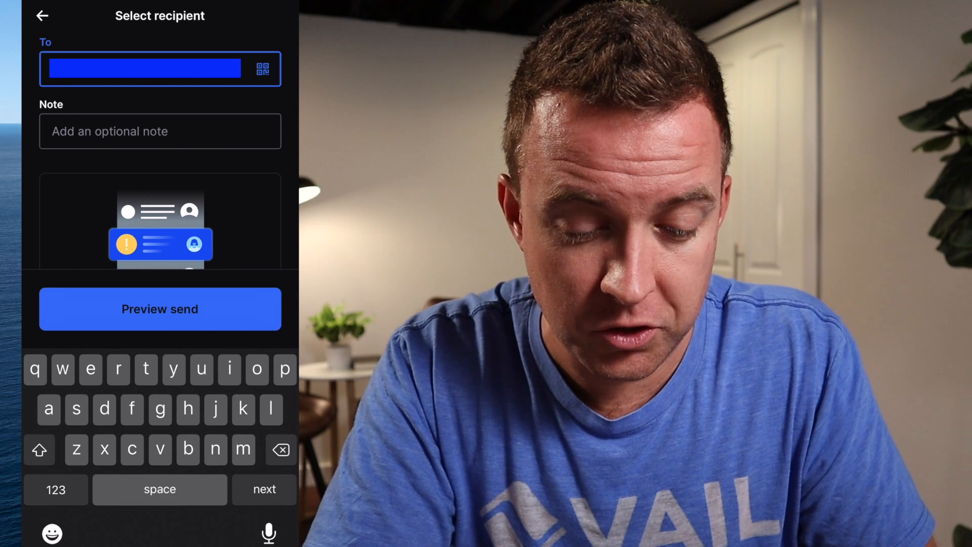
{"action": "left_click", "coordinate": [160, 131]}
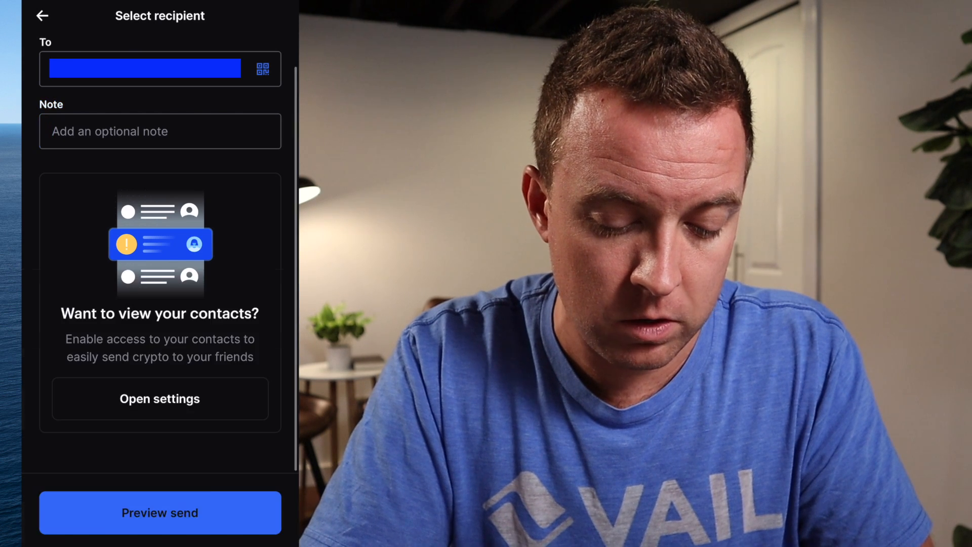
{"action": "left_click", "coordinate": [160, 513]}
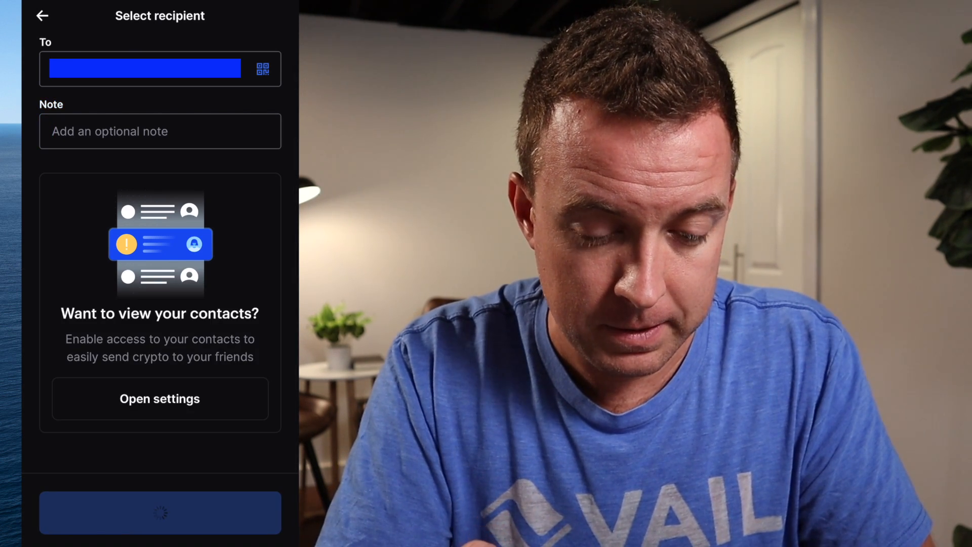
{"action": "left_click", "coordinate": [160, 512]}
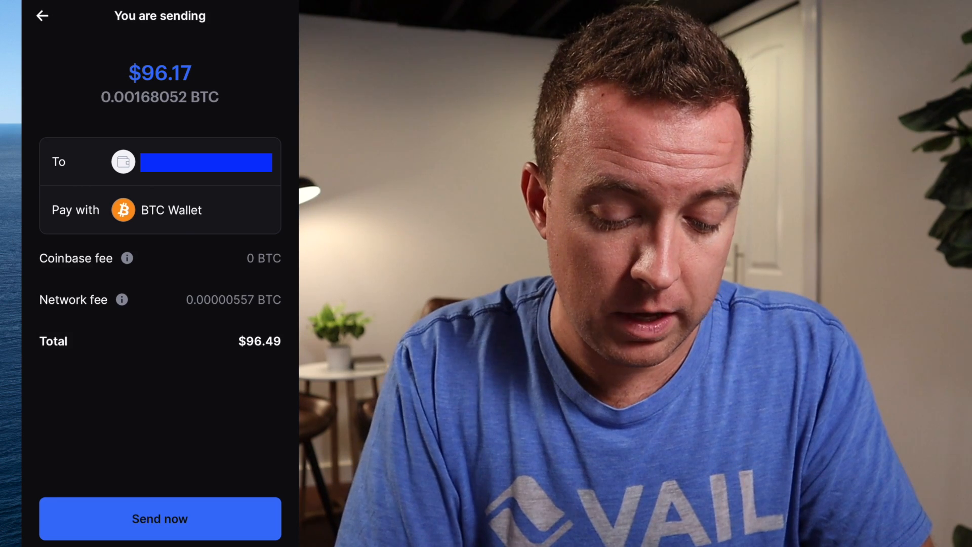
Send the $96.17 bitcoin and submit the 2-step verification code.
{"action": "left_click", "coordinate": [160, 519]}
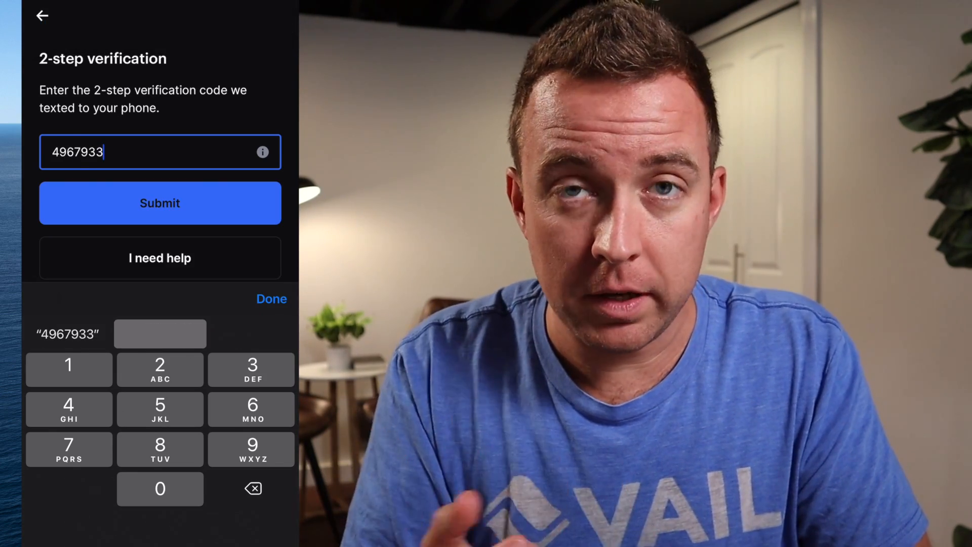
{"action": "left_click", "coordinate": [160, 202]}
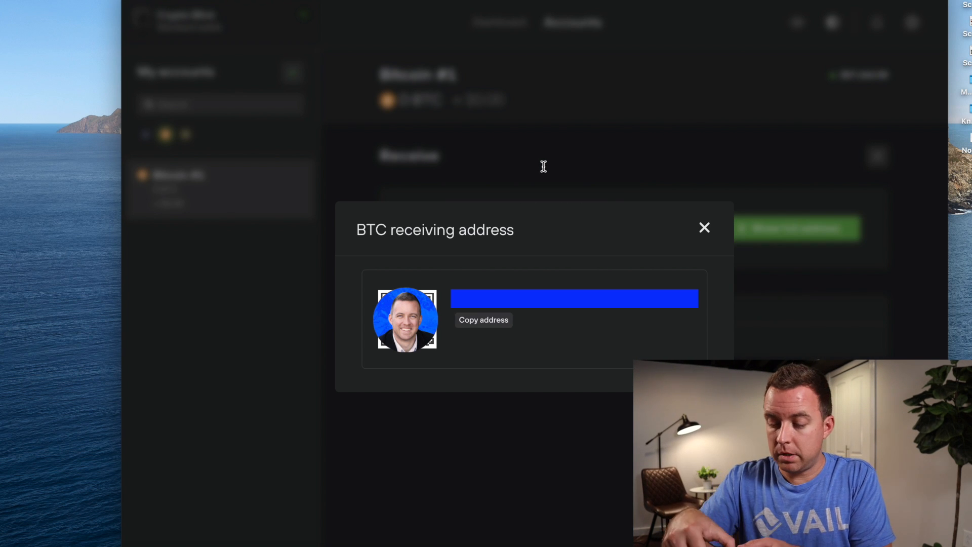
{"action": "mouse_move", "coordinate": [701, 229]}
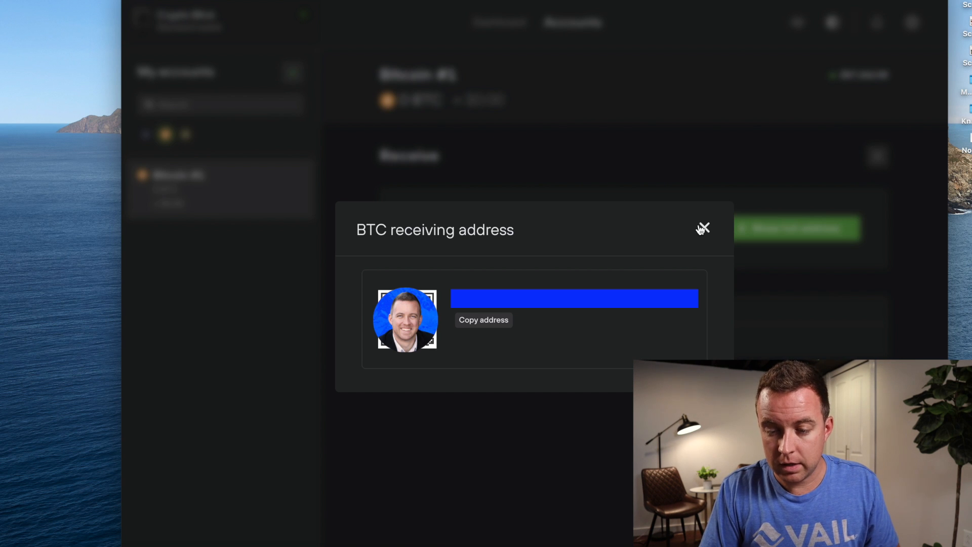
Close the BTC receiving address dialog to show the Bitcoin #1 overview.
{"action": "left_click", "coordinate": [702, 227]}
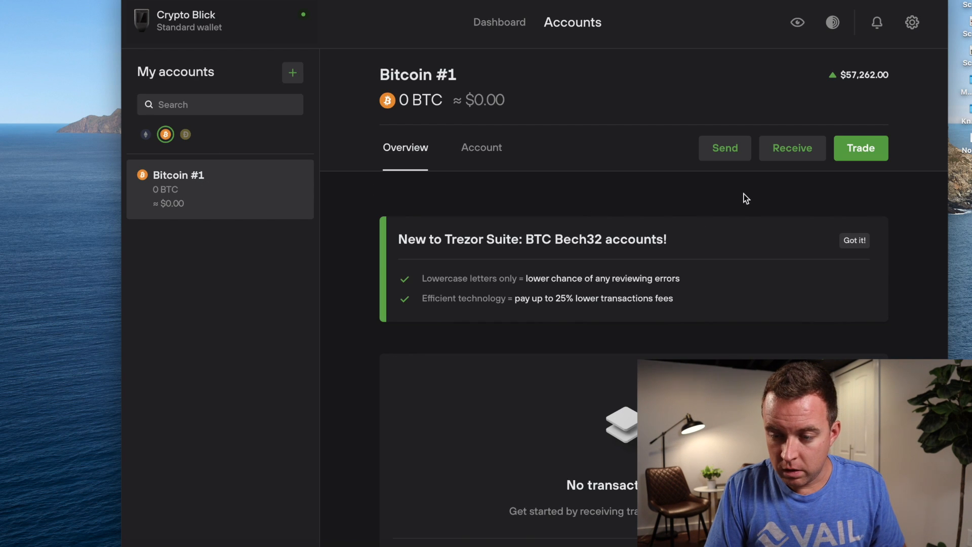
{"action": "mouse_move", "coordinate": [674, 60]}
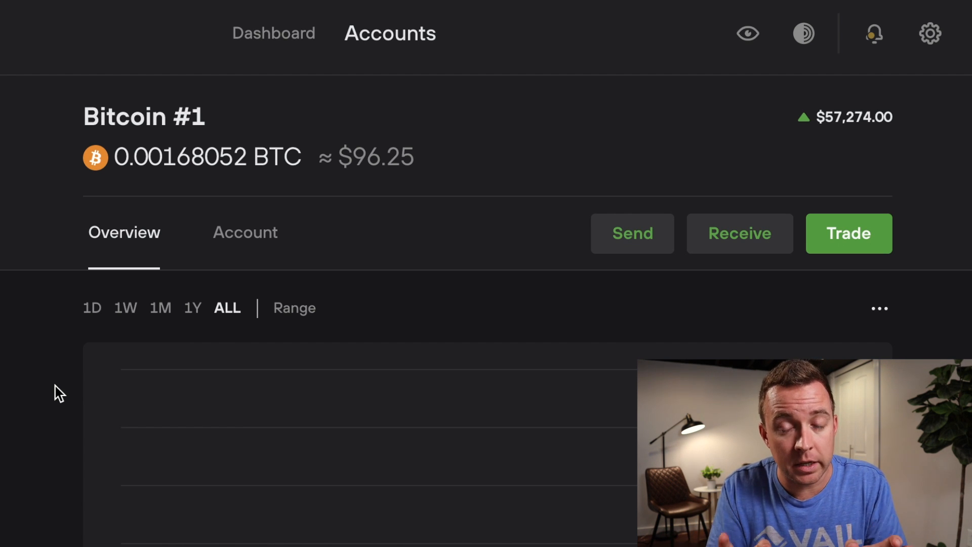
{"action": "mouse_move", "coordinate": [130, 166]}
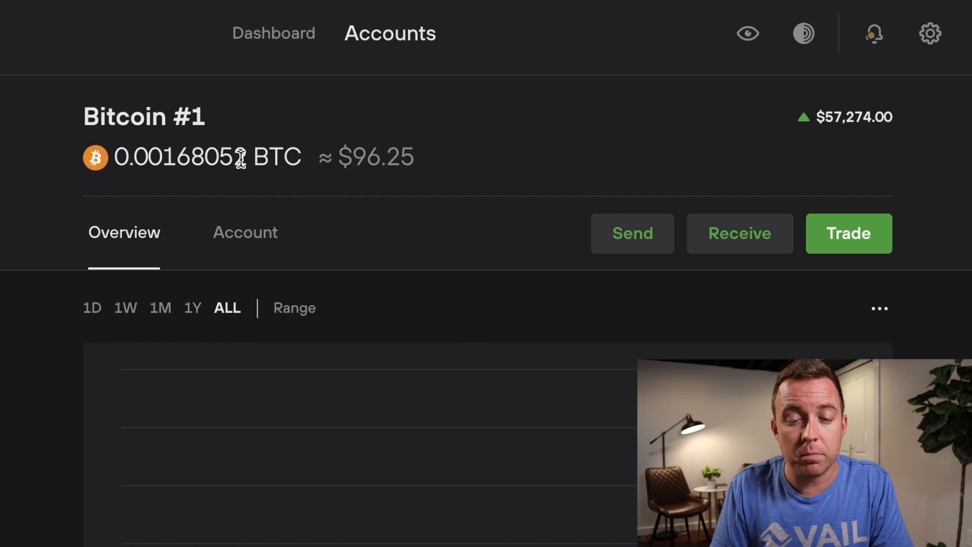
{"action": "mouse_move", "coordinate": [391, 157]}
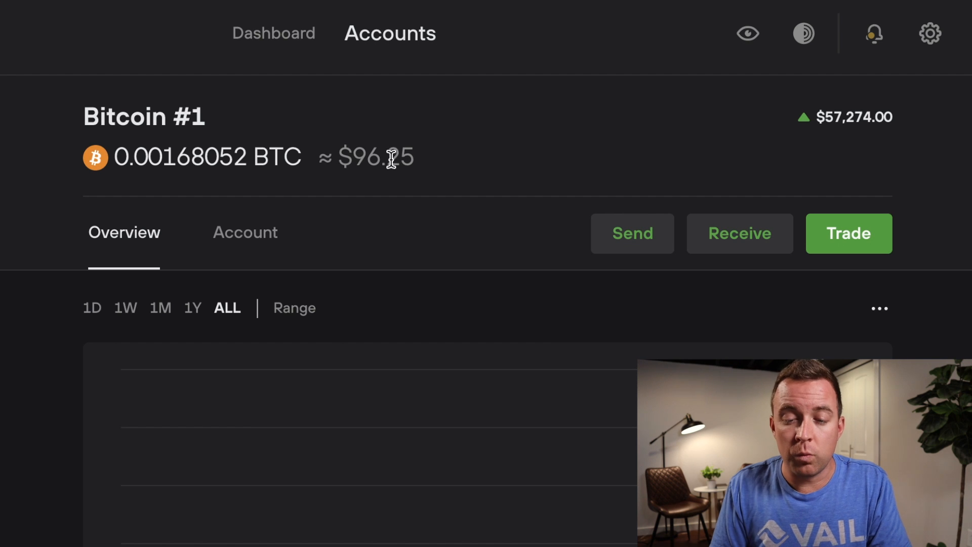
{"action": "mouse_move", "coordinate": [294, 154]}
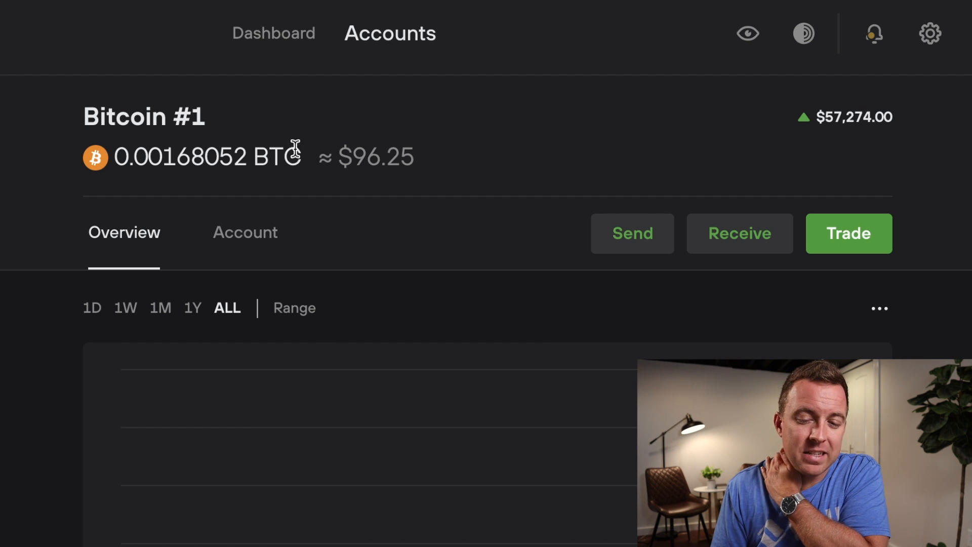
{"action": "mouse_move", "coordinate": [37, 414]}
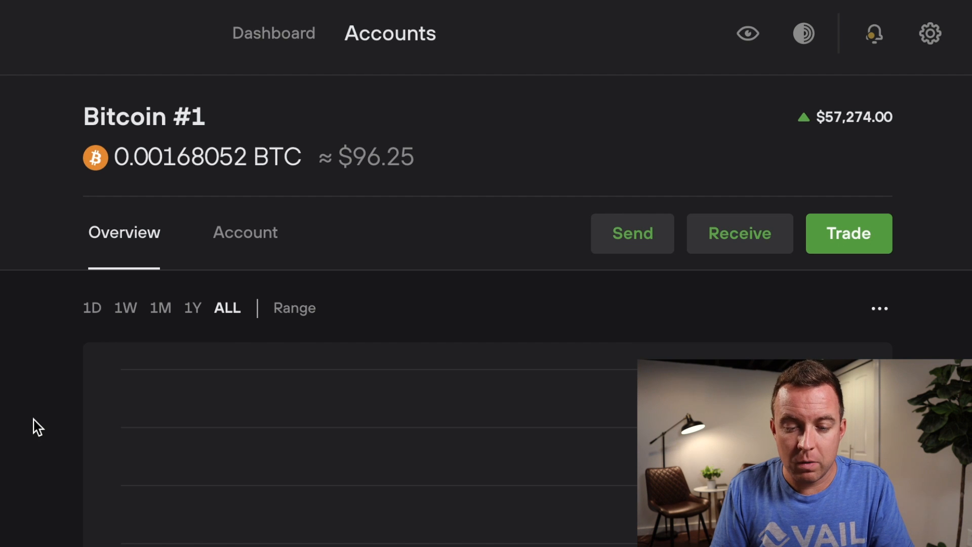
Scroll to the pending Receiving BTC transaction of 0.00168052 BTC.
{"action": "scroll", "scroll_direction": "down", "scroll_amount": 3}
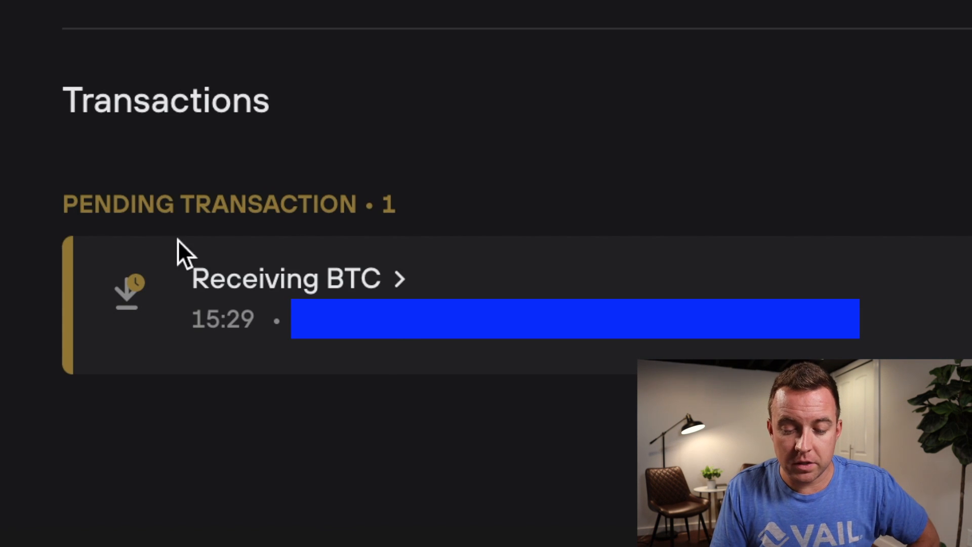
{"action": "mouse_move", "coordinate": [279, 263]}
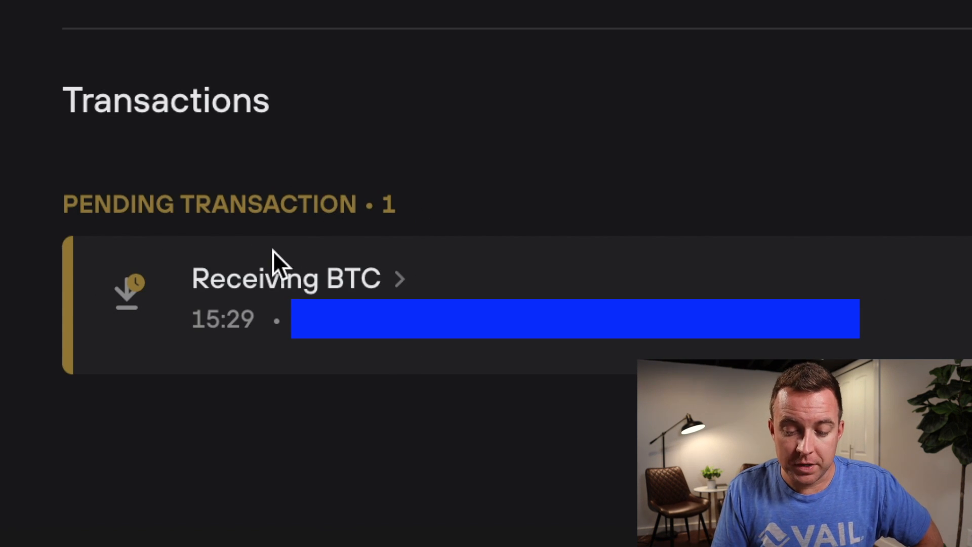
{"action": "mouse_move", "coordinate": [539, 179]}
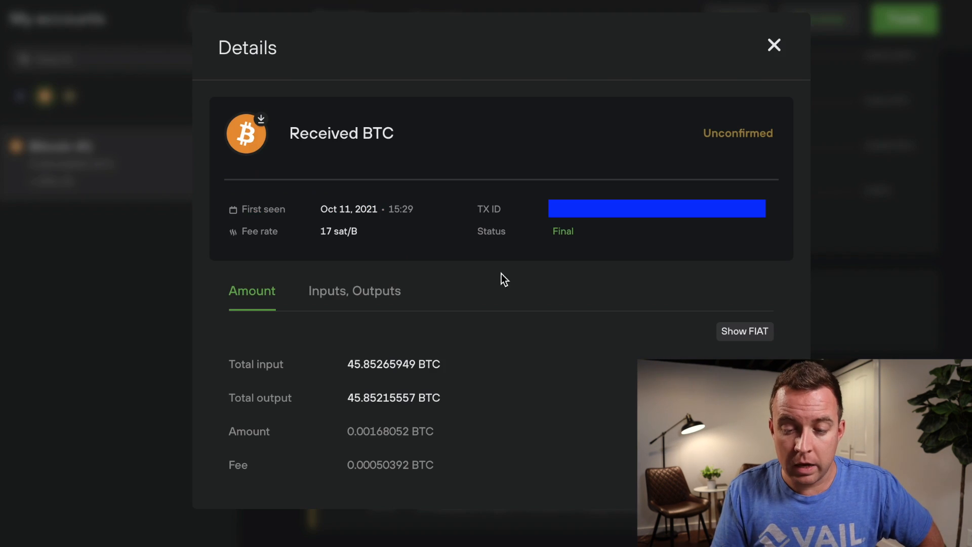
{"action": "mouse_move", "coordinate": [508, 280]}
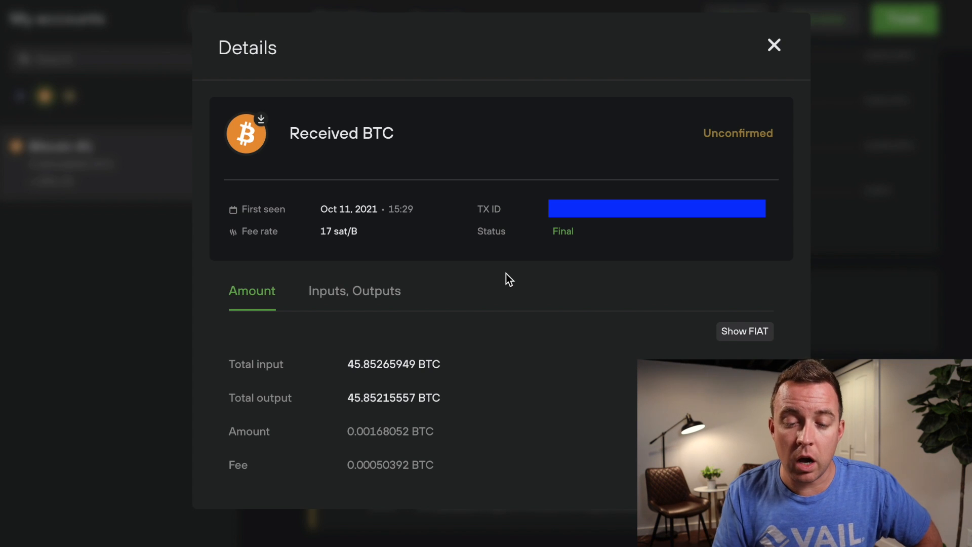
{"action": "mouse_move", "coordinate": [499, 271]}
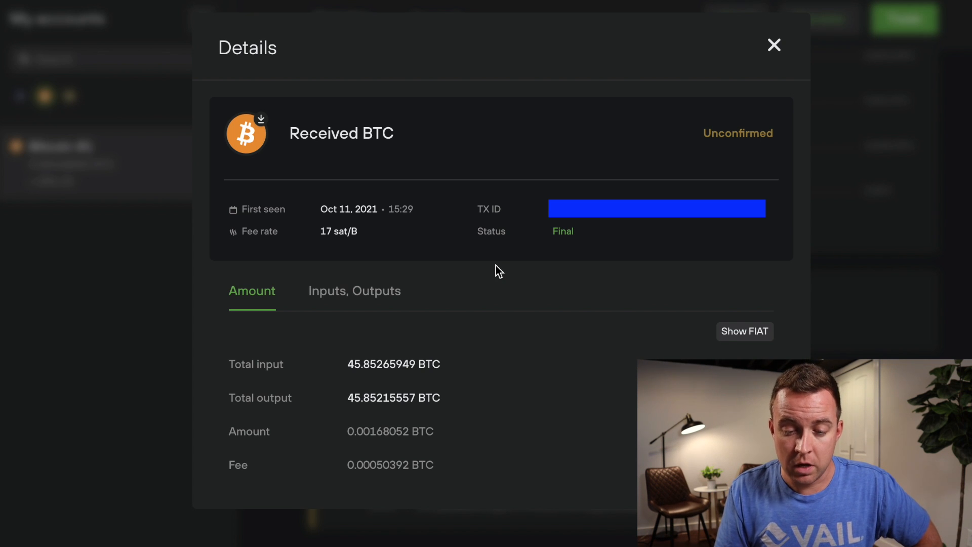
{"action": "mouse_move", "coordinate": [501, 124]}
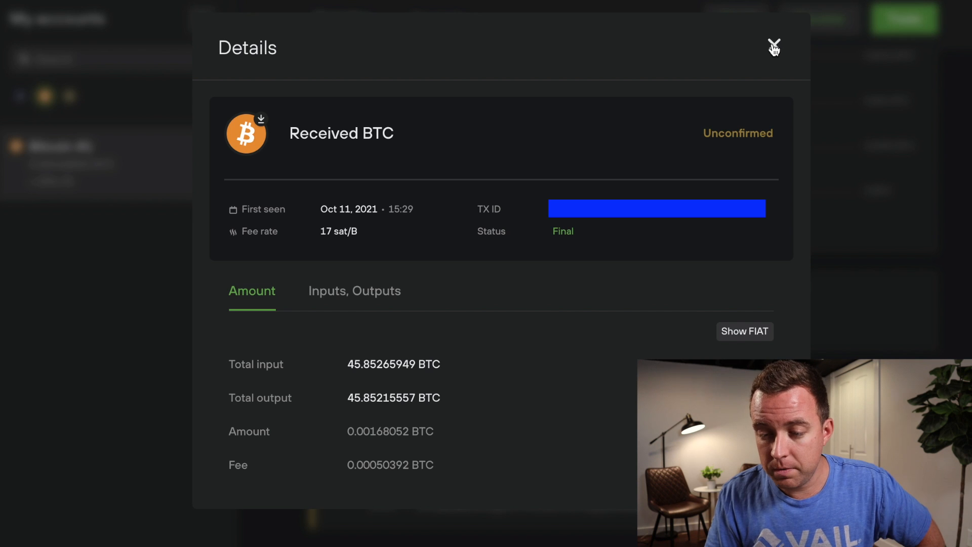
Close the details of the received 0.00168052 BTC transaction.
{"action": "left_click", "coordinate": [774, 48]}
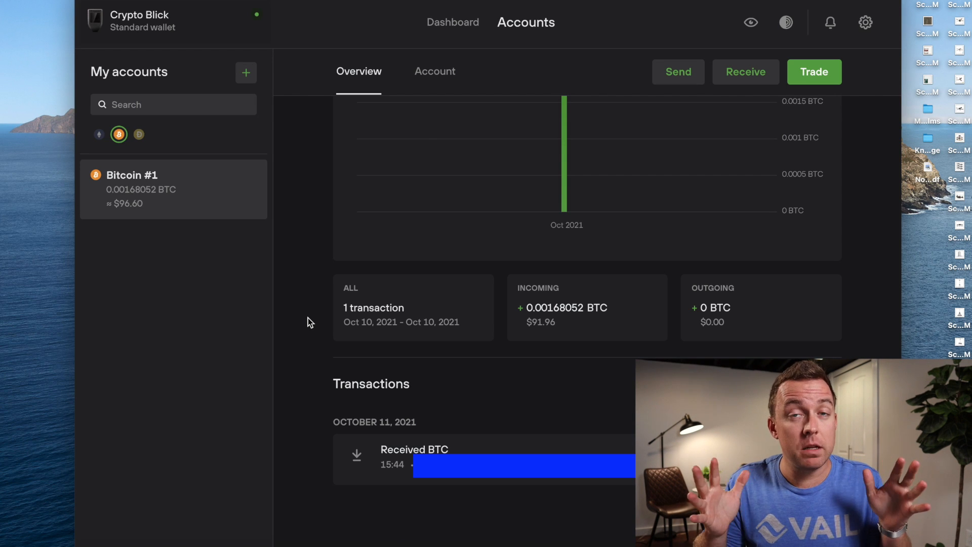
{"action": "mouse_move", "coordinate": [303, 426]}
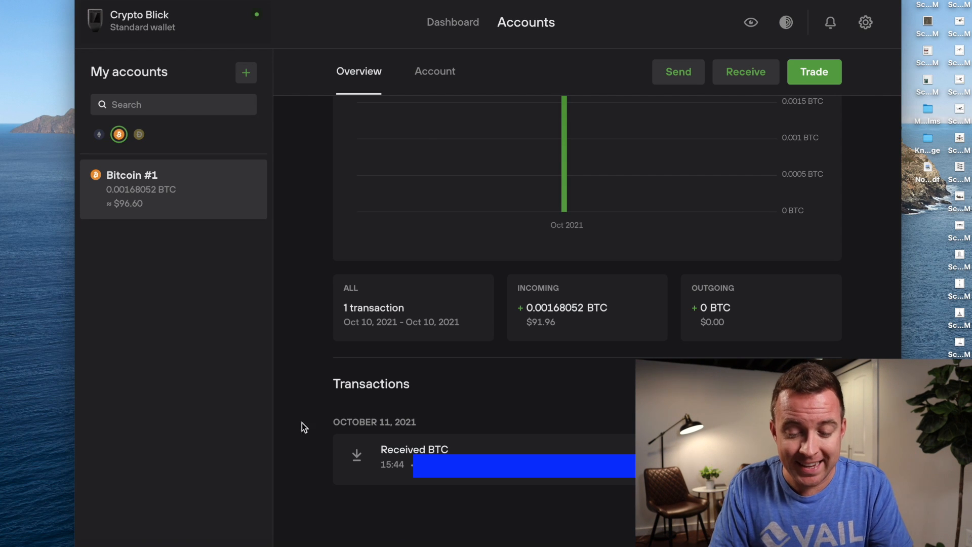
{"action": "mouse_move", "coordinate": [352, 463]}
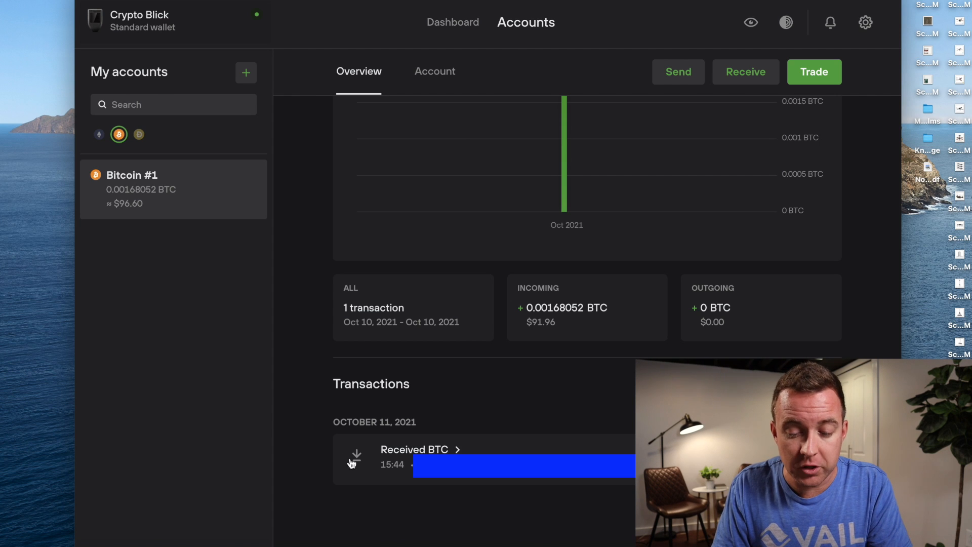
{"action": "mouse_move", "coordinate": [308, 431]}
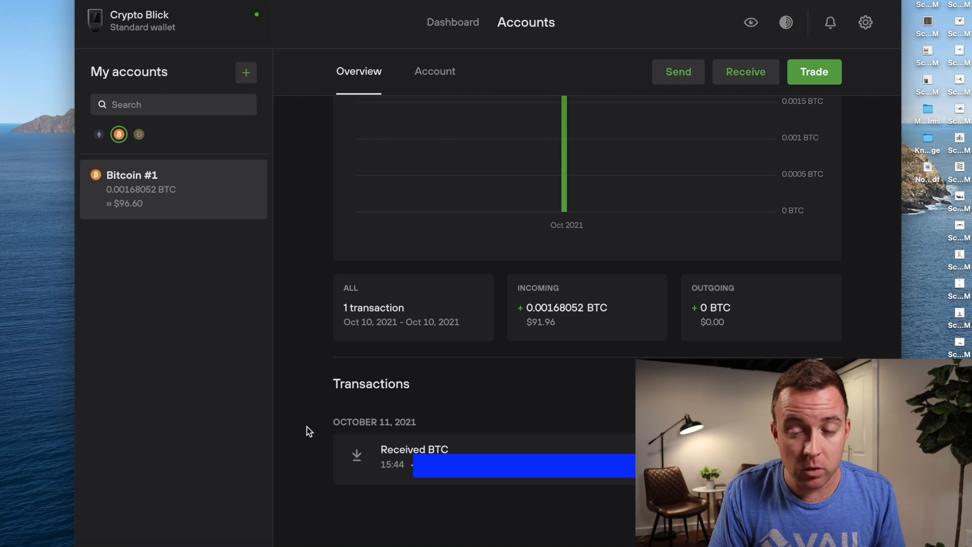
{"action": "mouse_move", "coordinate": [661, 74]}
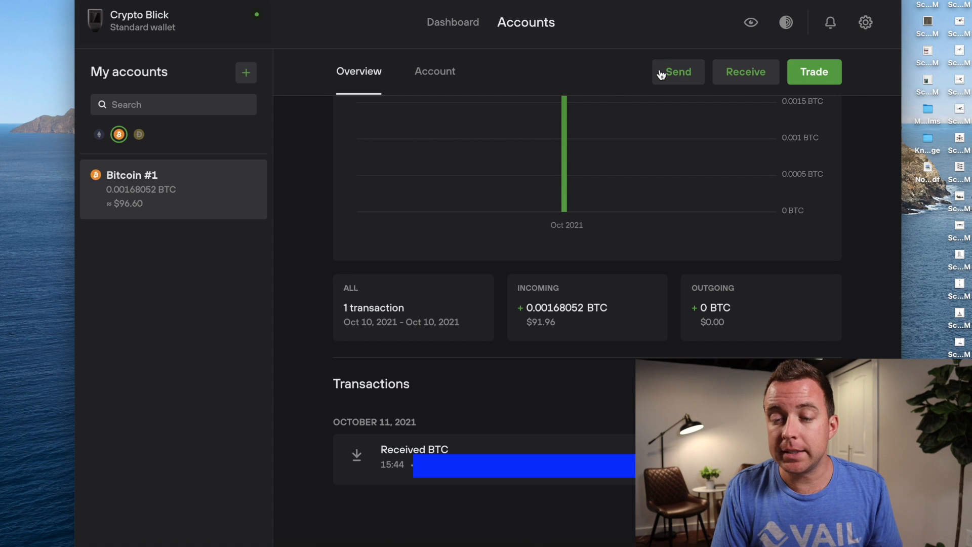
Open the Send form for Bitcoin #1 with 0.00168052 BTC available.
{"action": "left_click", "coordinate": [677, 72]}
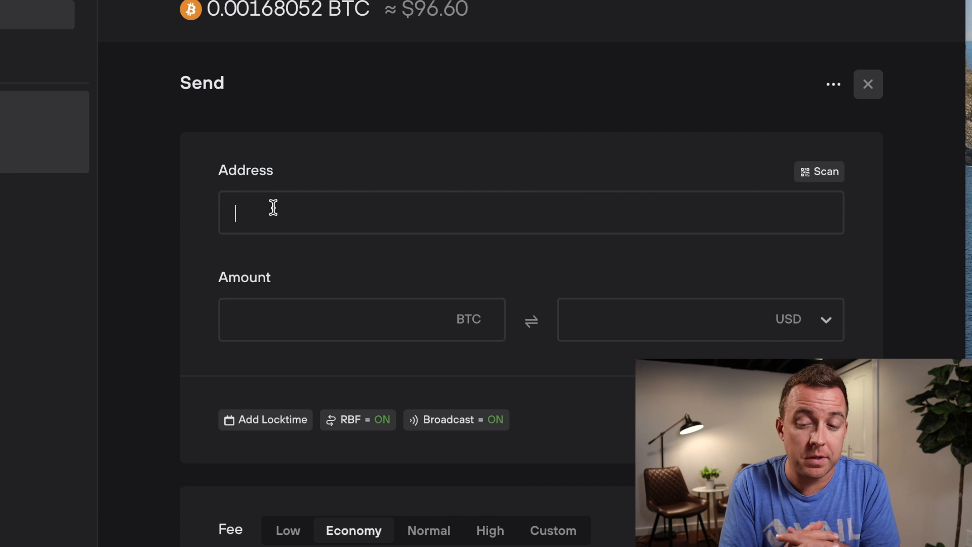
{"action": "mouse_move", "coordinate": [818, 172]}
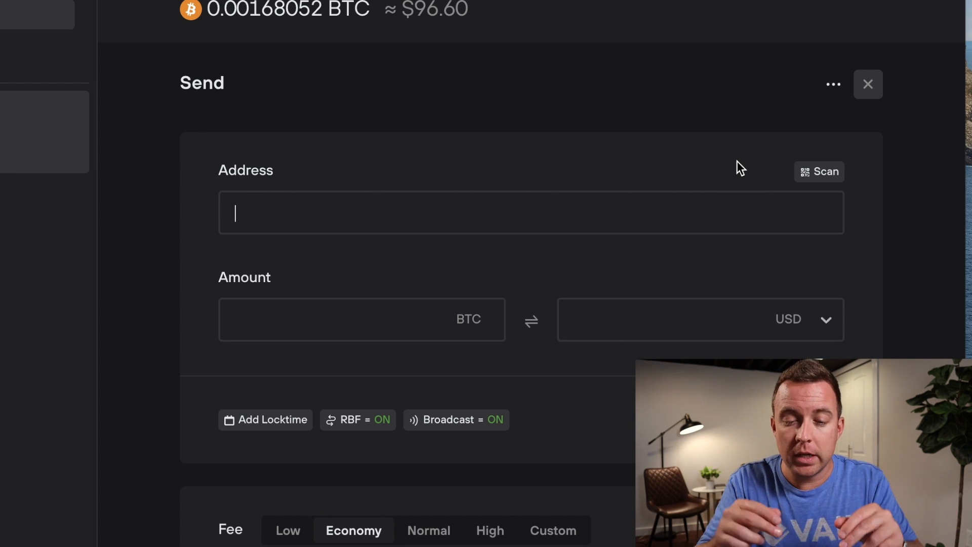
{"action": "mouse_move", "coordinate": [568, 163]}
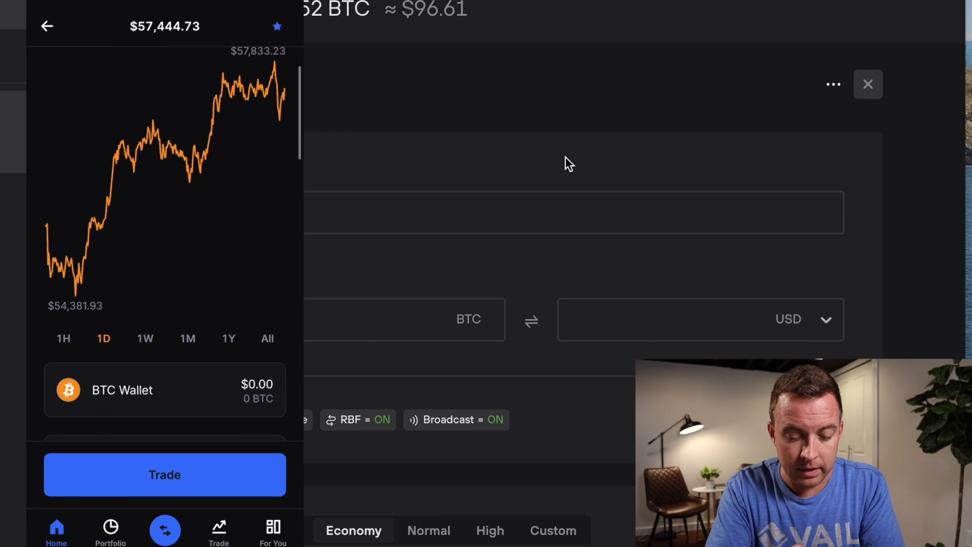
Copy Coinbase's BTC receiving address into Trezor Suite's Send Address field.
{"action": "scroll", "scroll_direction": "down", "scroll_amount": 3}
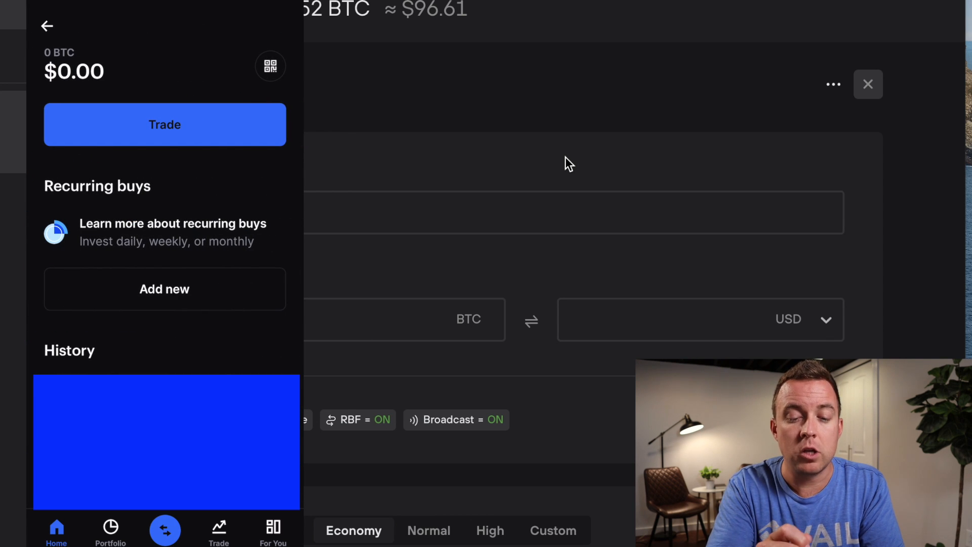
{"action": "left_click", "coordinate": [270, 65]}
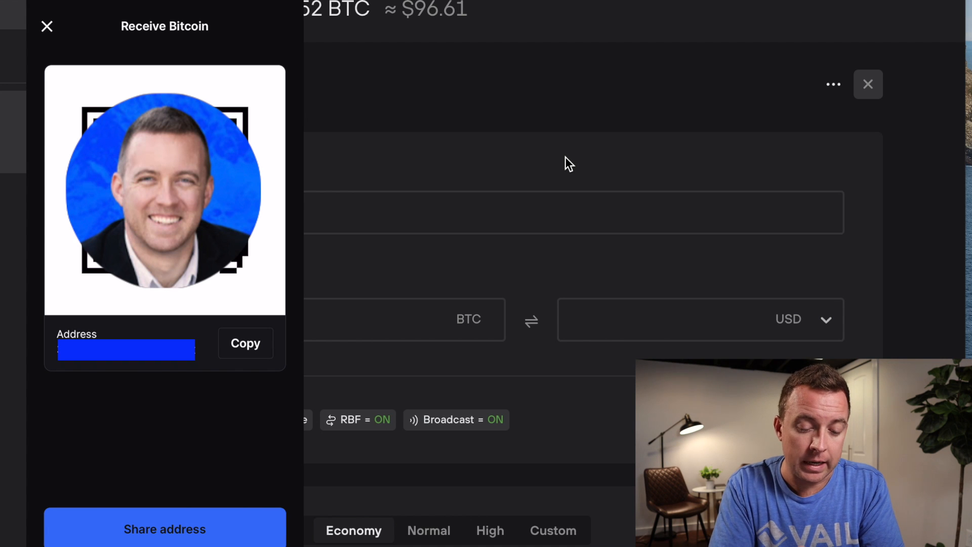
{"action": "left_click", "coordinate": [245, 343]}
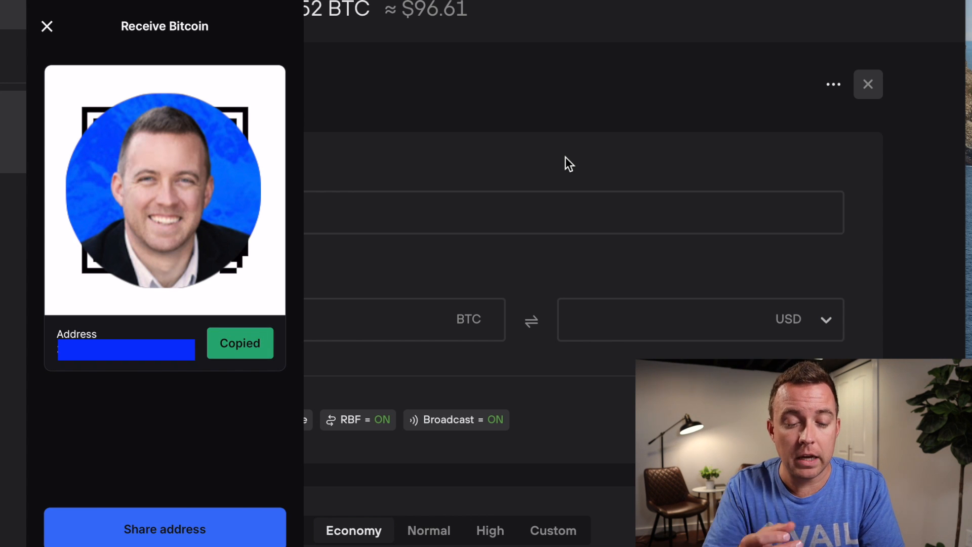
{"action": "left_click", "coordinate": [47, 25]}
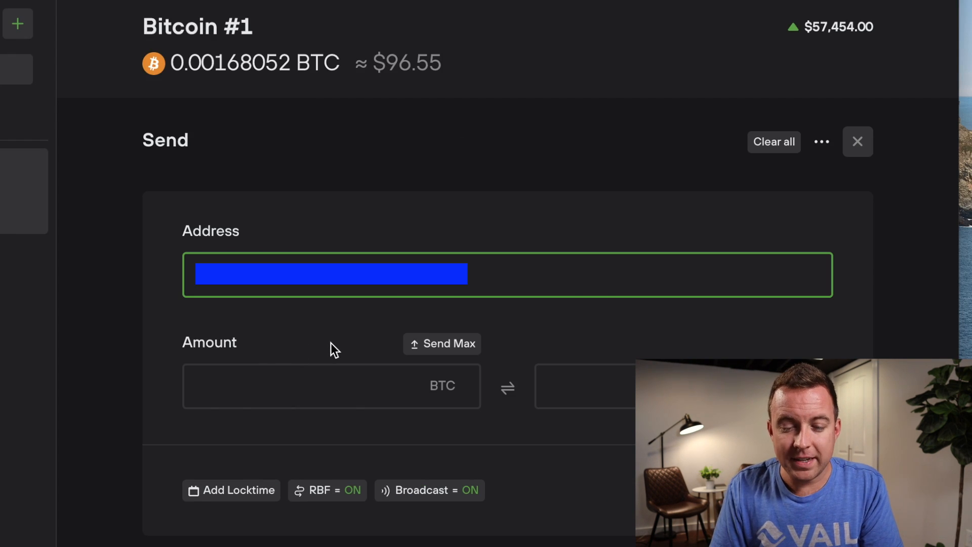
Fill the amount with the full balance, 0.00167782 BTC (about 96.45 USD), via Send Max.
{"action": "left_click", "coordinate": [310, 385]}
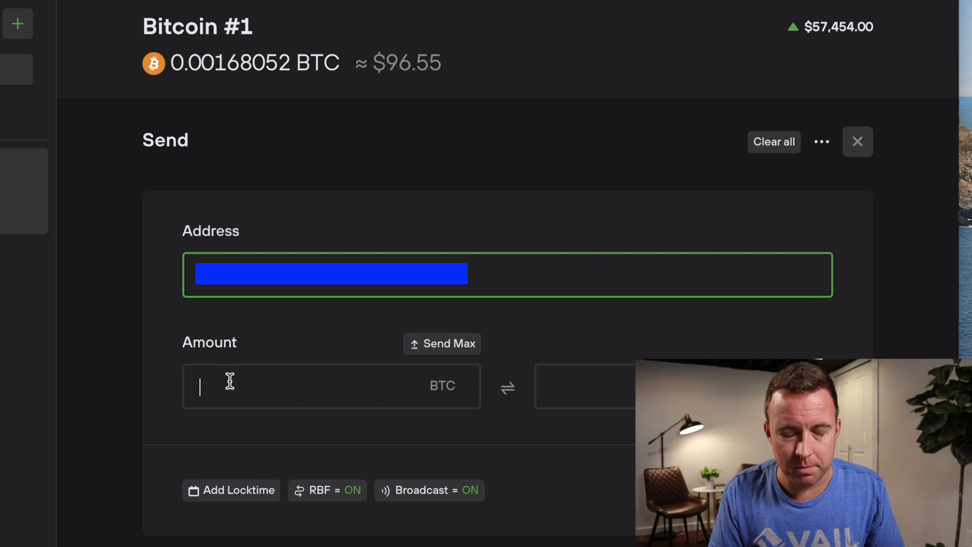
{"action": "mouse_move", "coordinate": [274, 372]}
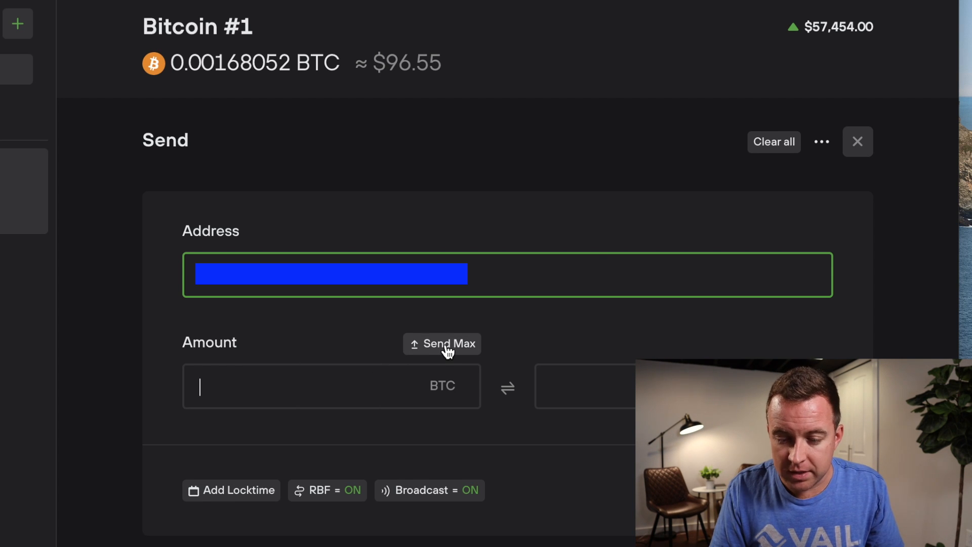
{"action": "left_click", "coordinate": [442, 343]}
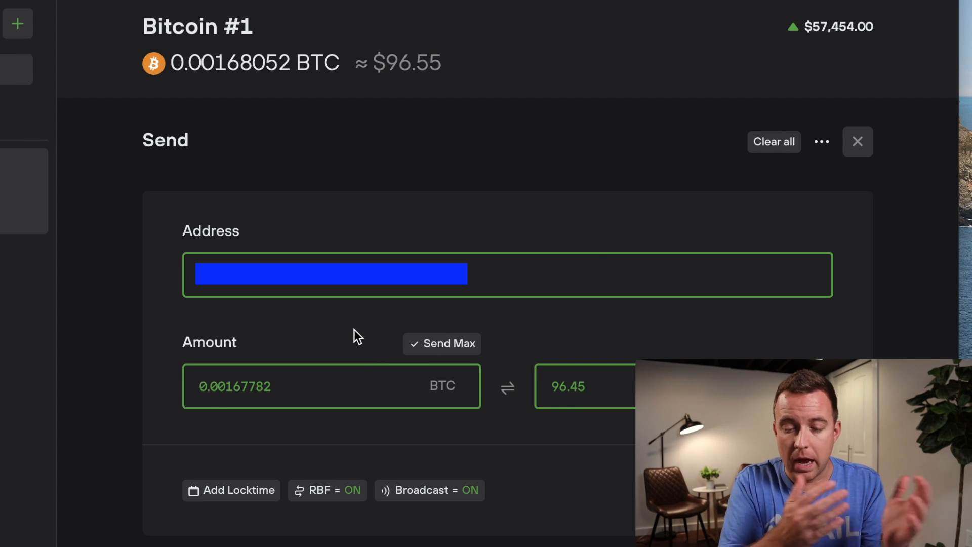
{"action": "scroll", "scroll_direction": "down", "scroll_amount": 3}
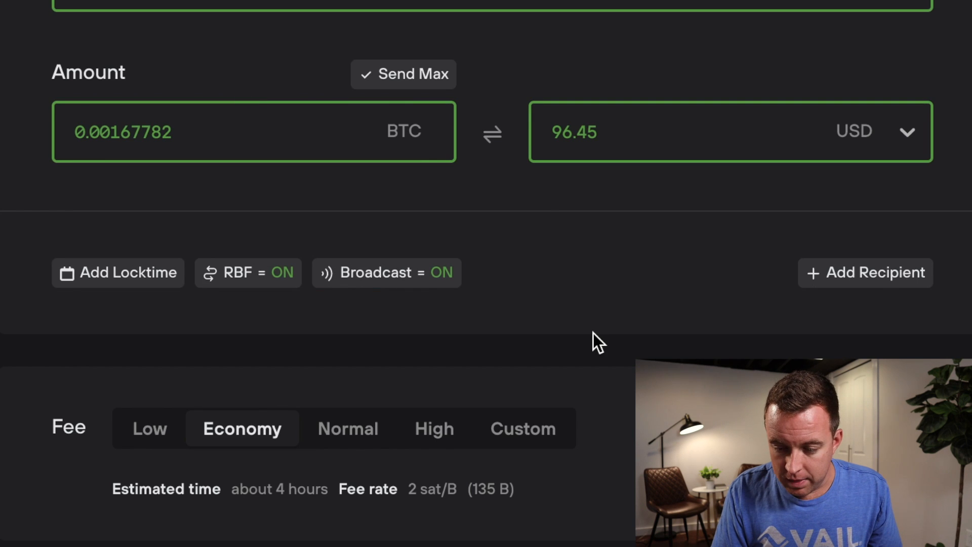
Compare the Low, Normal and High fee presets, then choose High at 16 sat/B.
{"action": "scroll", "scroll_direction": "down", "scroll_amount": 3}
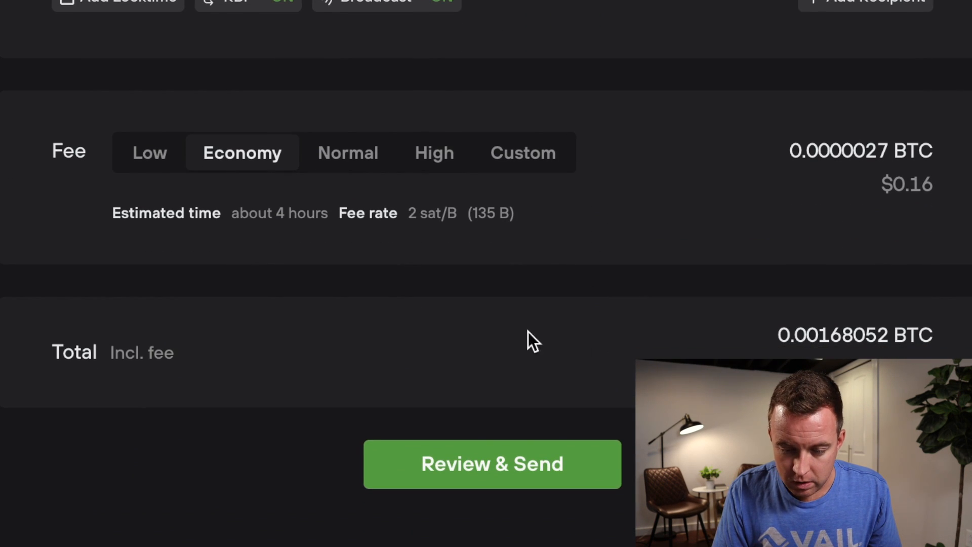
{"action": "mouse_move", "coordinate": [160, 164]}
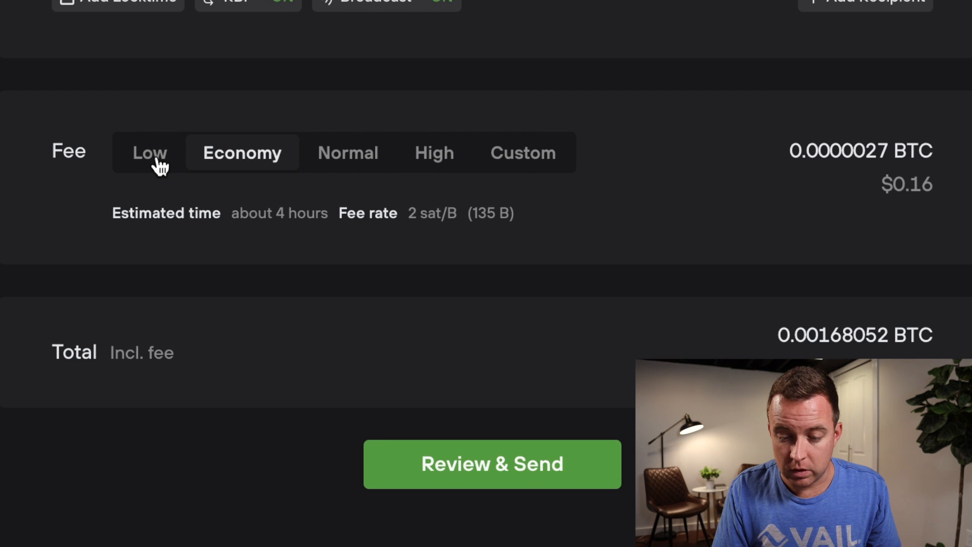
{"action": "mouse_move", "coordinate": [320, 224]}
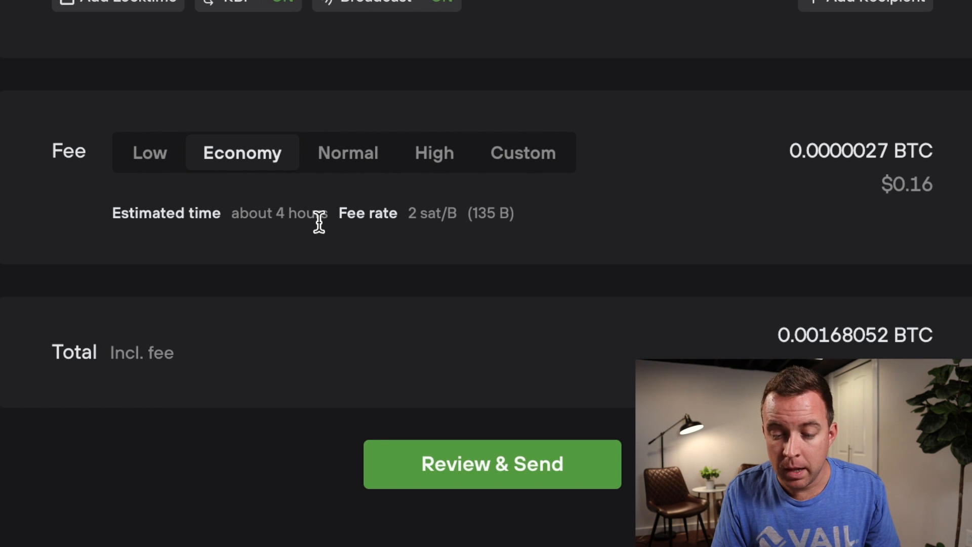
{"action": "mouse_move", "coordinate": [341, 203]}
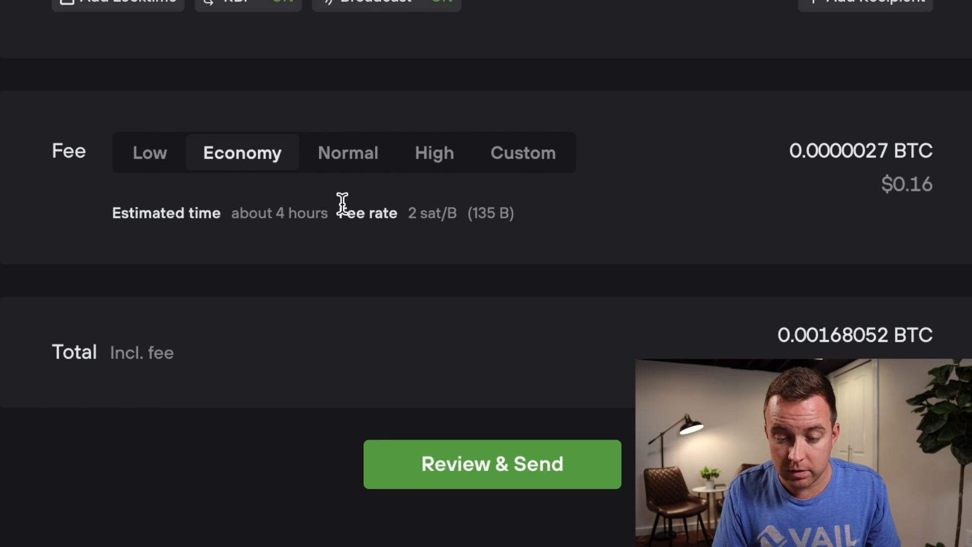
{"action": "left_click", "coordinate": [149, 152]}
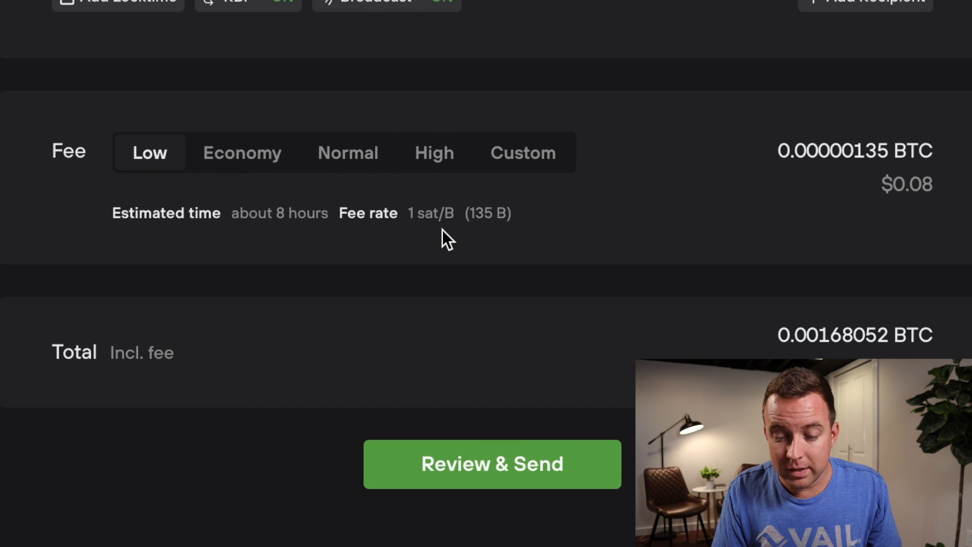
{"action": "mouse_move", "coordinate": [256, 246]}
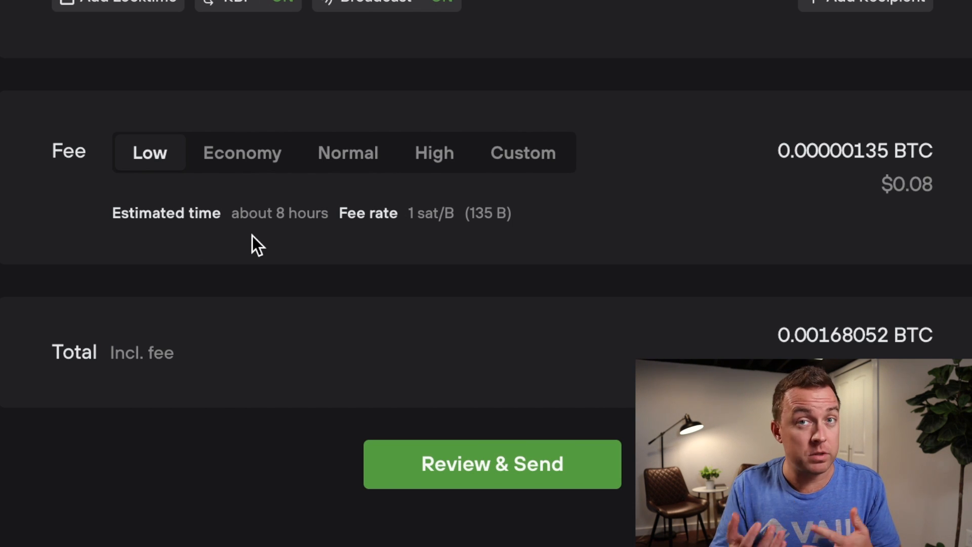
{"action": "mouse_move", "coordinate": [340, 156]}
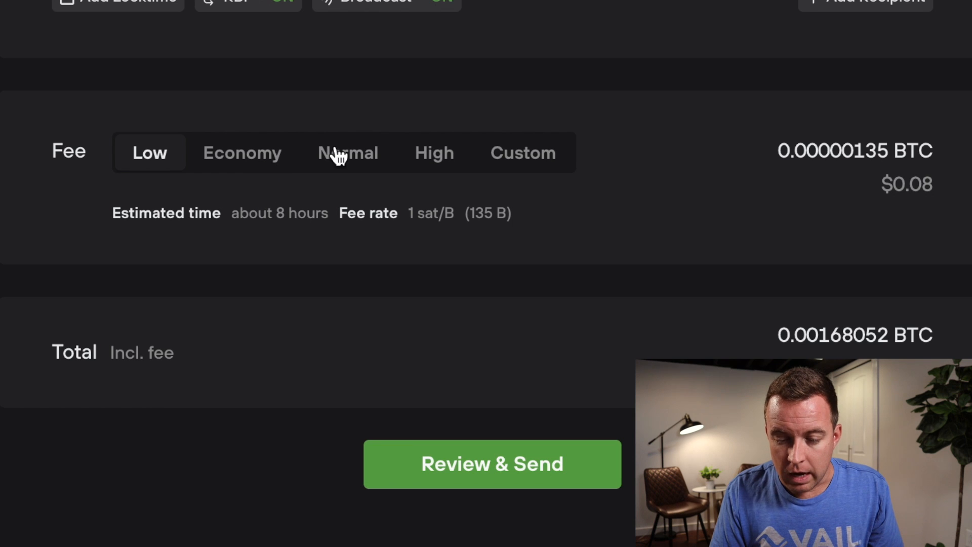
{"action": "left_click", "coordinate": [434, 152]}
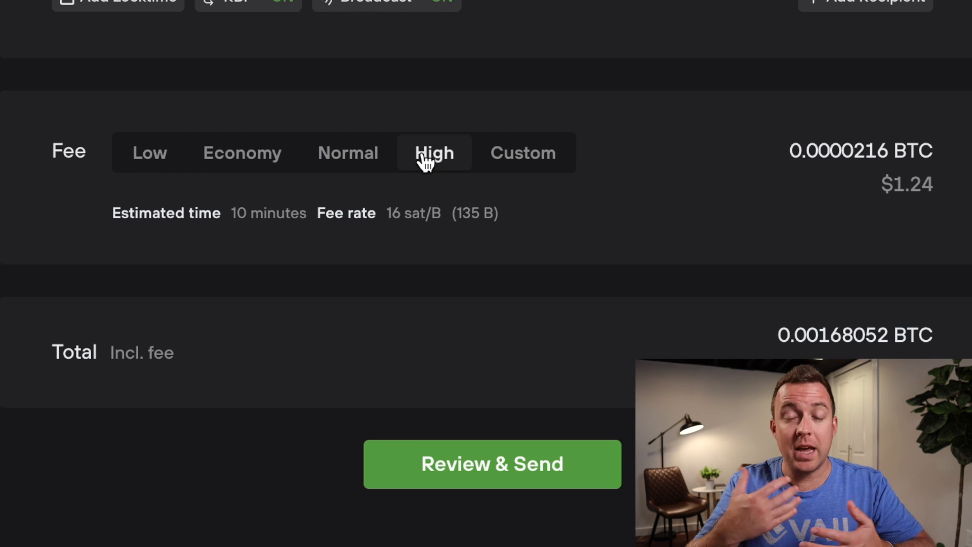
{"action": "mouse_move", "coordinate": [405, 243]}
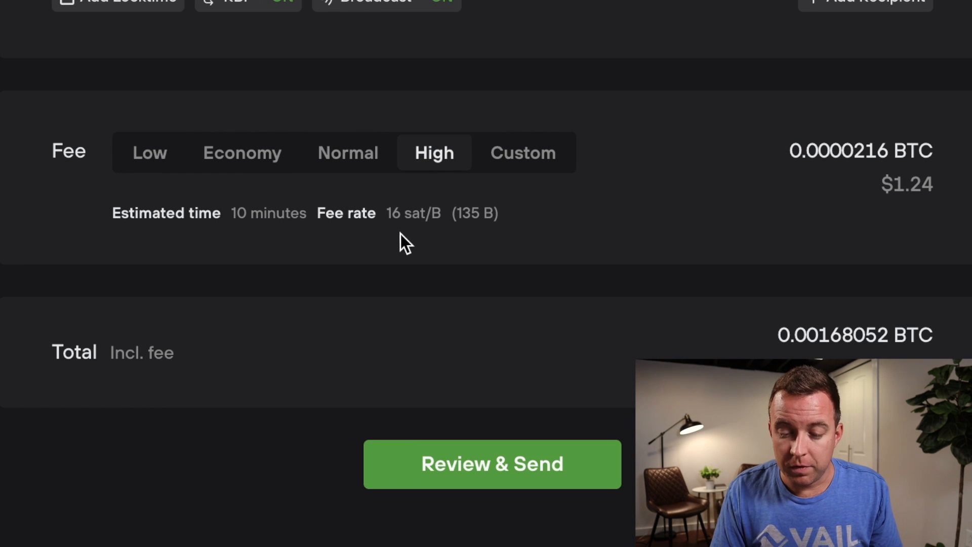
{"action": "mouse_move", "coordinate": [412, 244]}
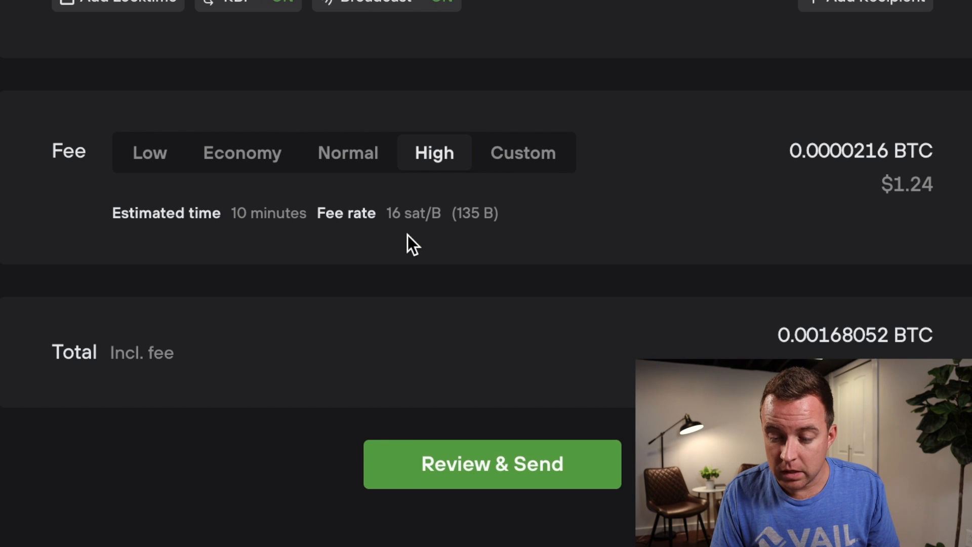
{"action": "mouse_move", "coordinate": [760, 218]}
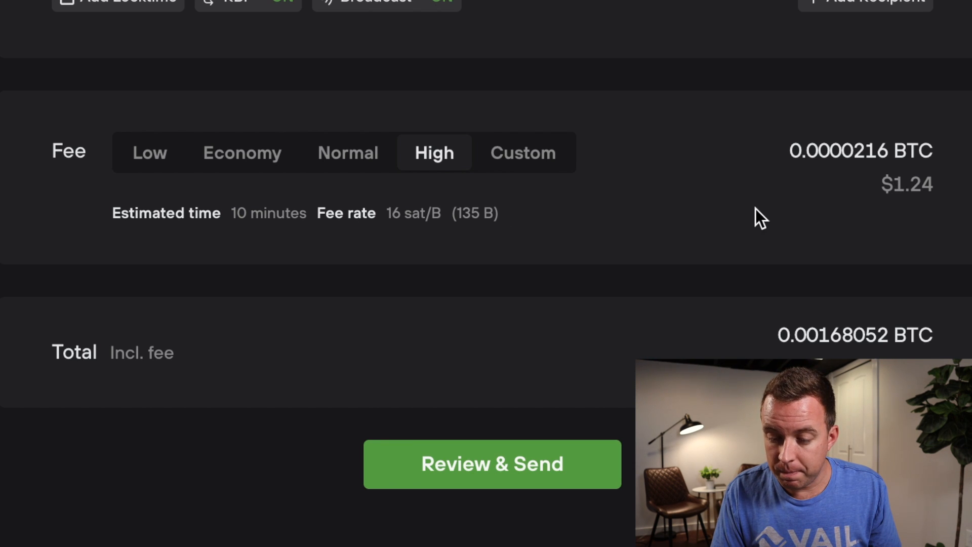
{"action": "mouse_move", "coordinate": [292, 184]}
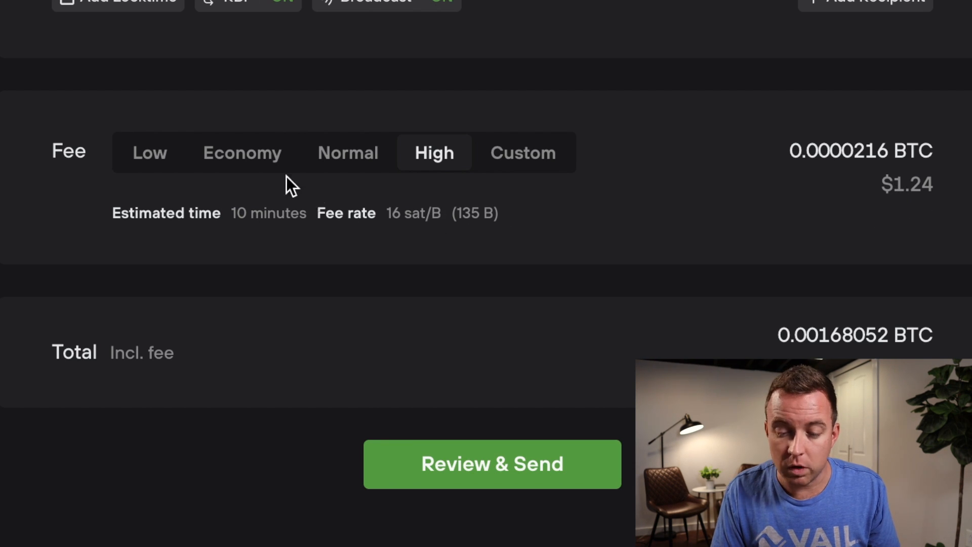
{"action": "left_click", "coordinate": [348, 153]}
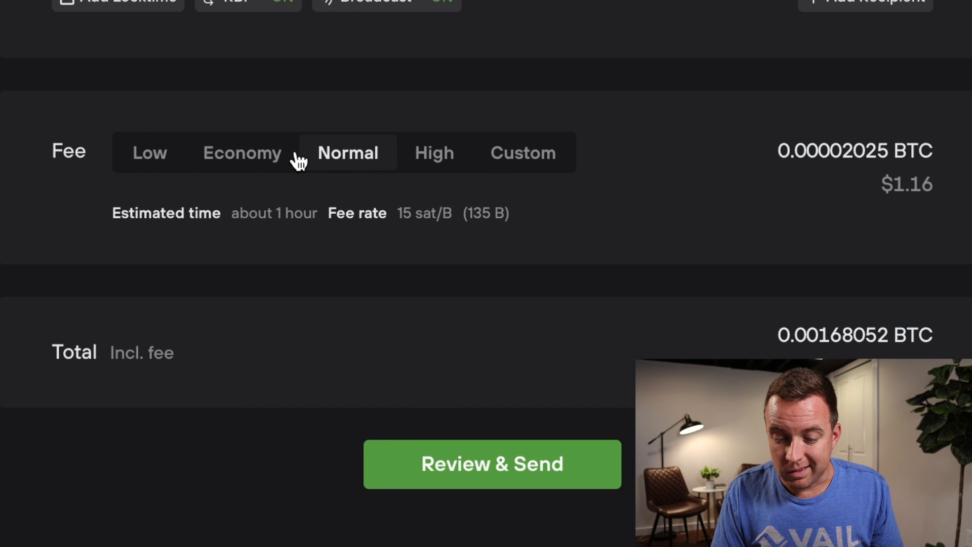
{"action": "left_click", "coordinate": [149, 152]}
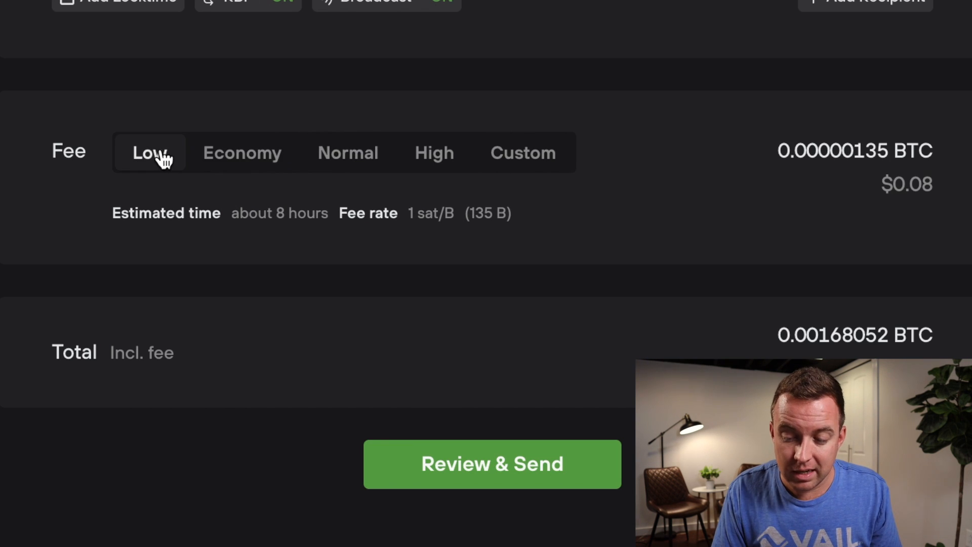
{"action": "mouse_move", "coordinate": [278, 174]}
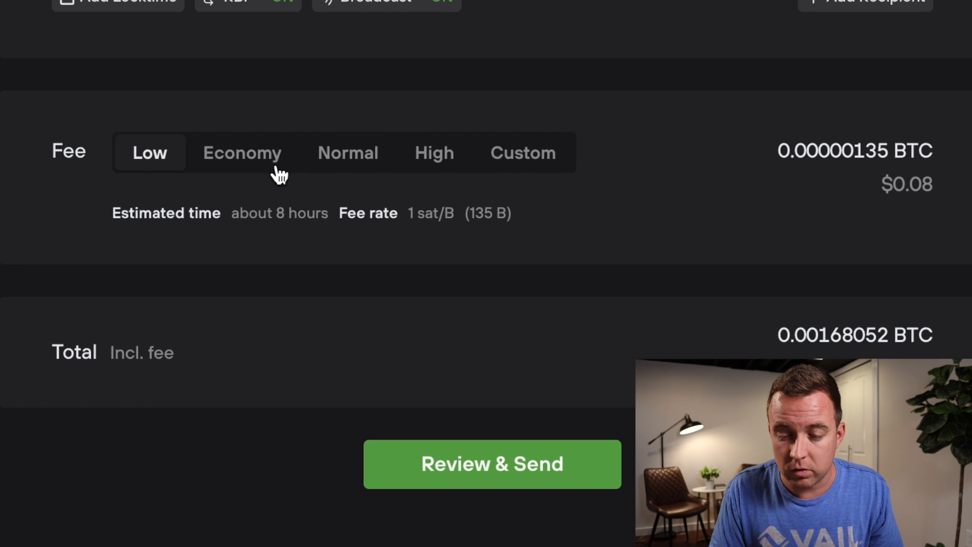
{"action": "mouse_move", "coordinate": [236, 174]}
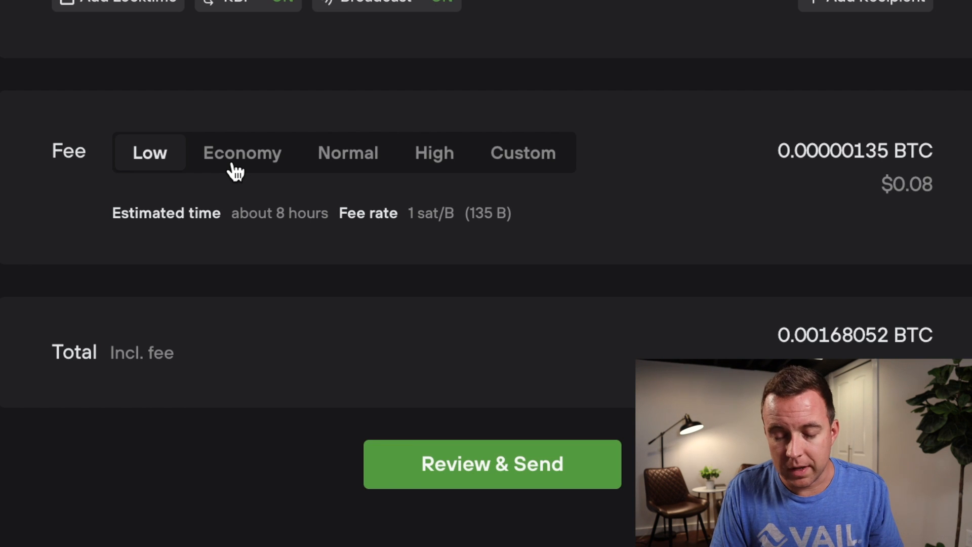
{"action": "mouse_move", "coordinate": [440, 164]}
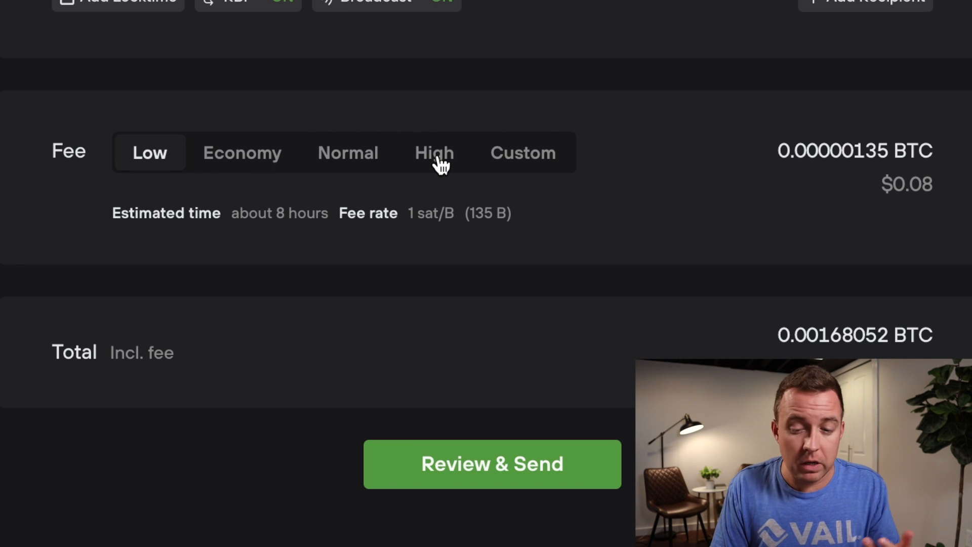
{"action": "left_click", "coordinate": [433, 153]}
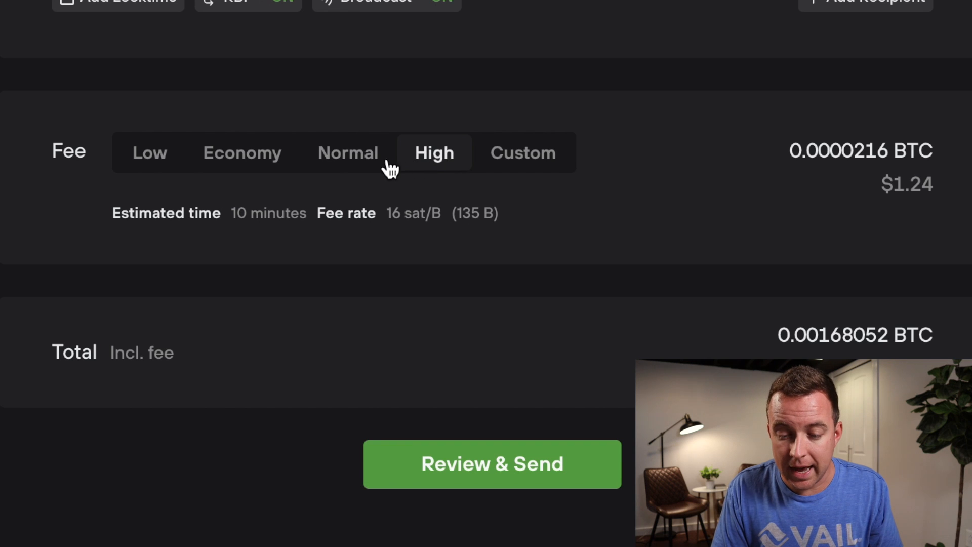
{"action": "mouse_move", "coordinate": [411, 384]}
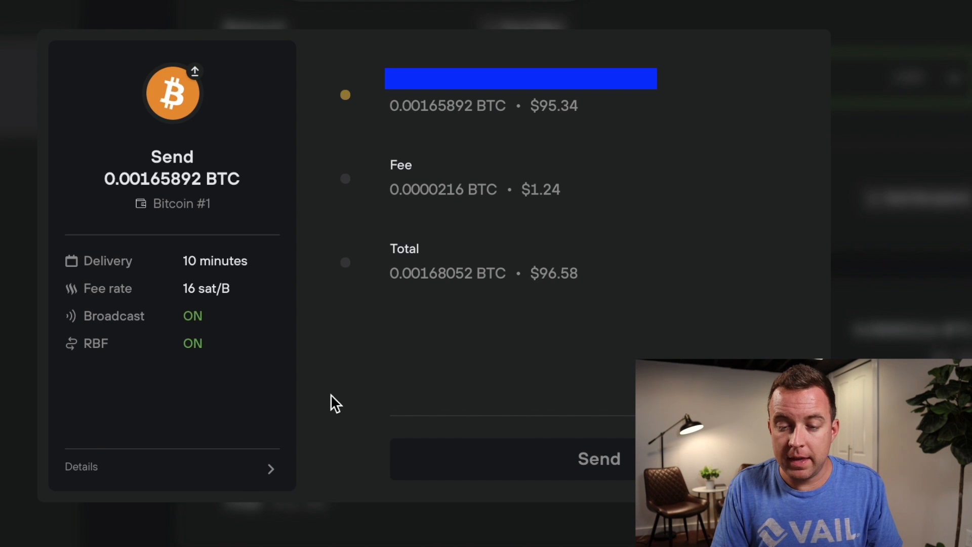
{"action": "mouse_move", "coordinate": [343, 377]}
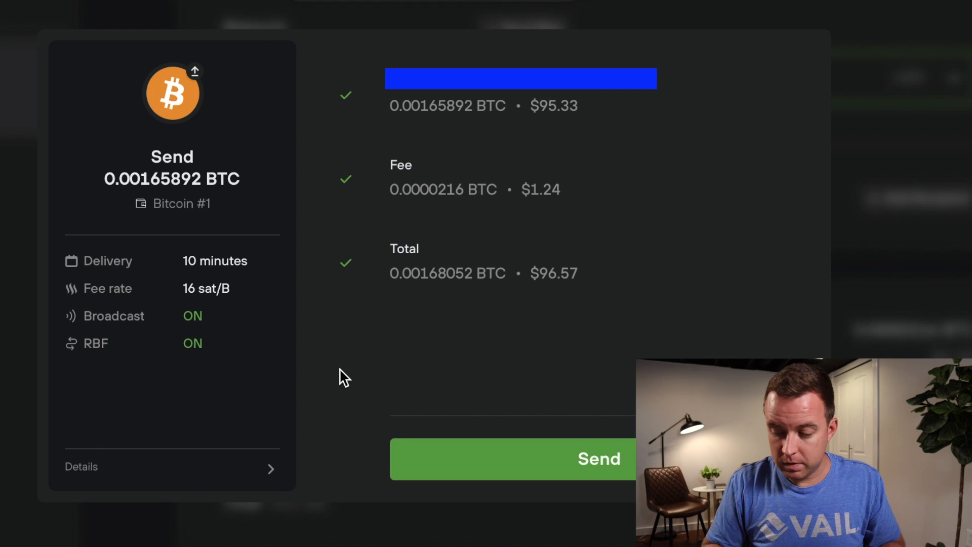
{"action": "mouse_move", "coordinate": [414, 462]}
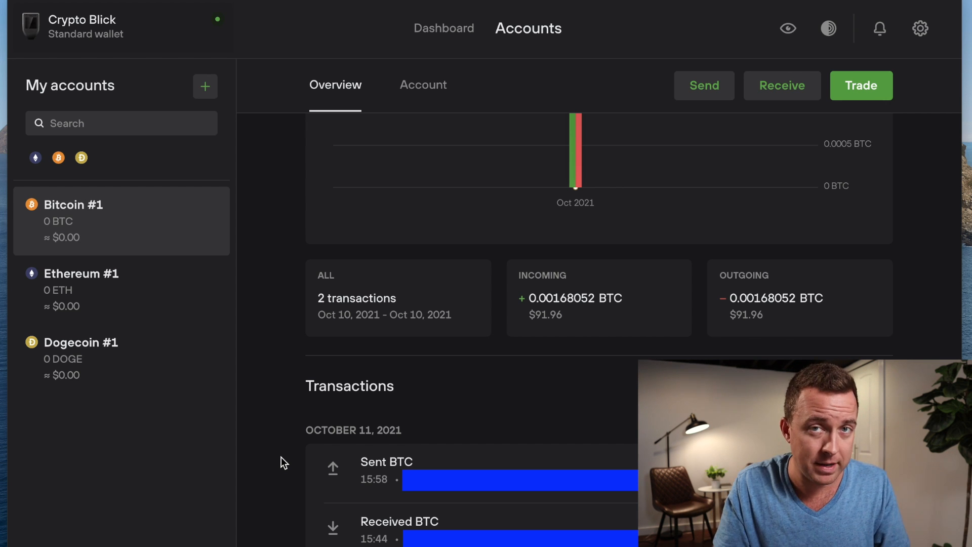
{"action": "mouse_move", "coordinate": [334, 455]}
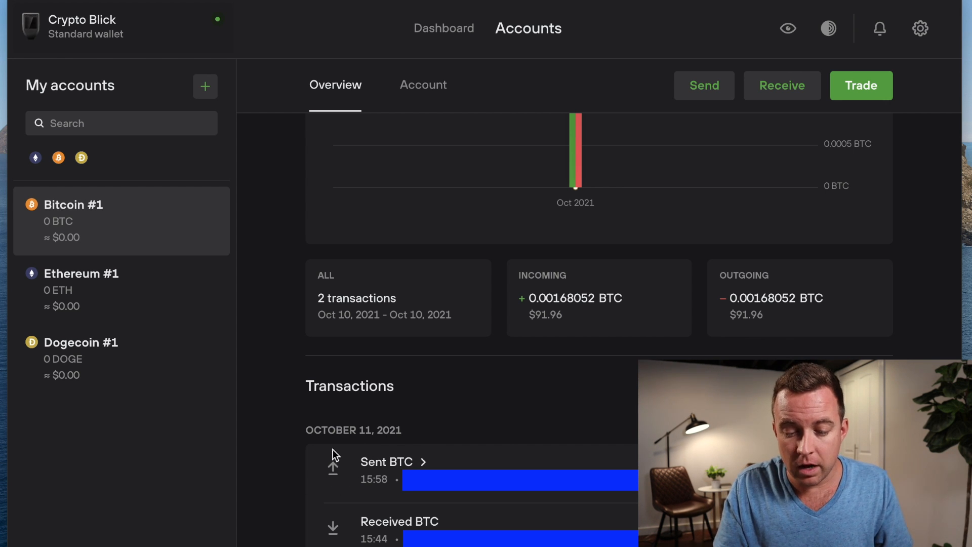
{"action": "mouse_move", "coordinate": [356, 450]}
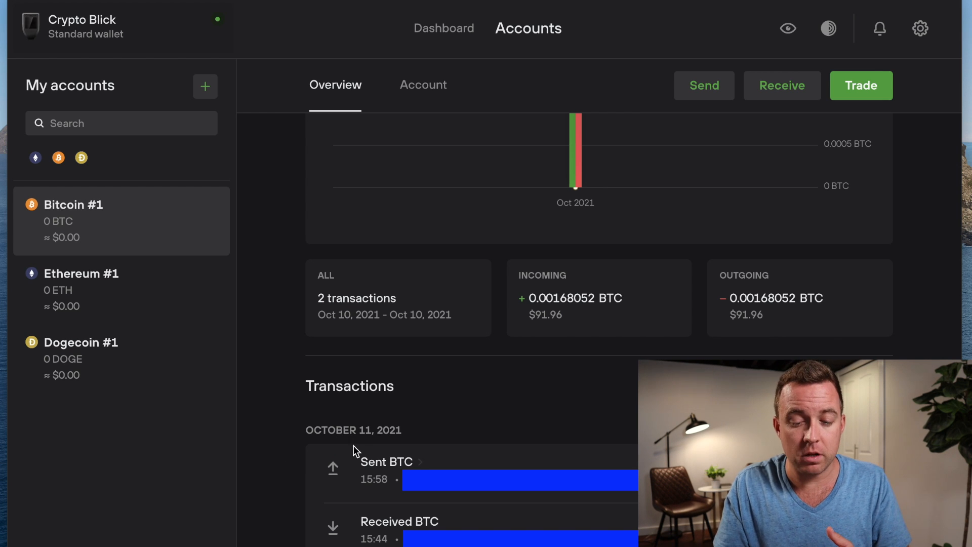
{"action": "mouse_move", "coordinate": [309, 370]}
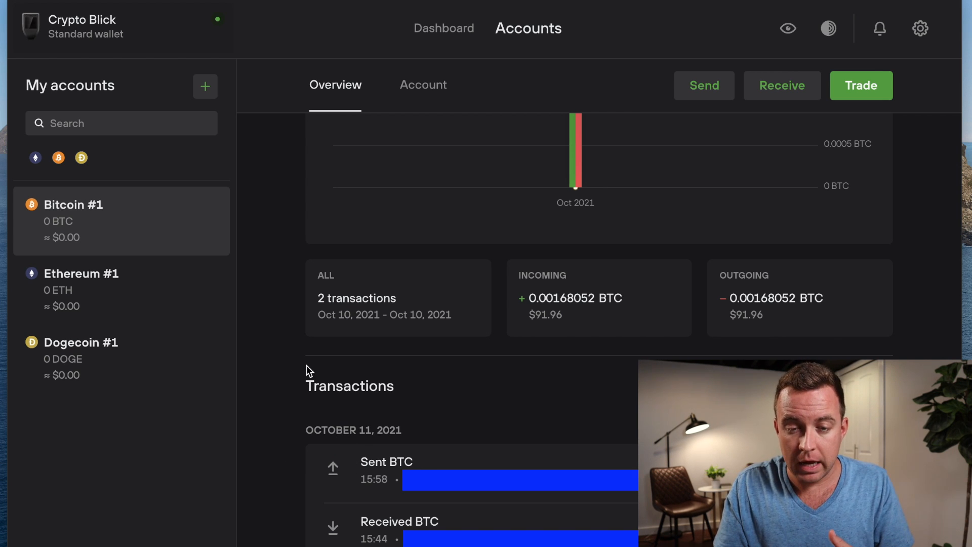
{"action": "mouse_move", "coordinate": [250, 164]}
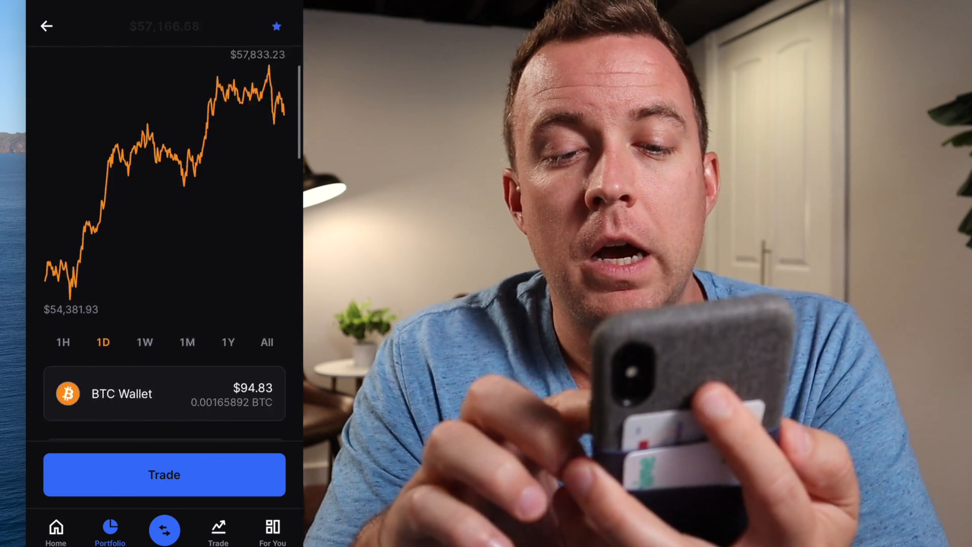
Scroll the Coinbase Wallet Bitcoin page to confirm the 0.00165892 BTC (about $94.83) balance.
{"action": "scroll", "scroll_direction": "down", "scroll_amount": 3}
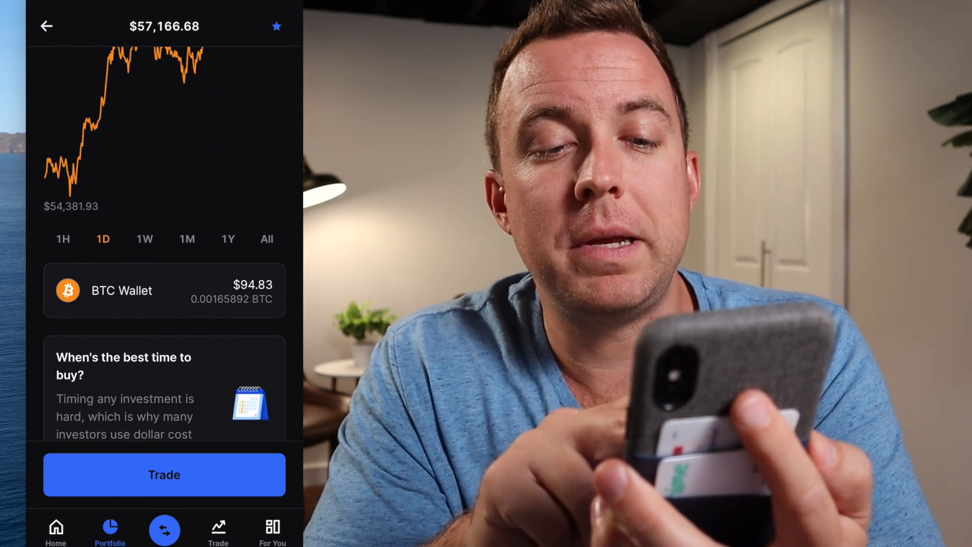